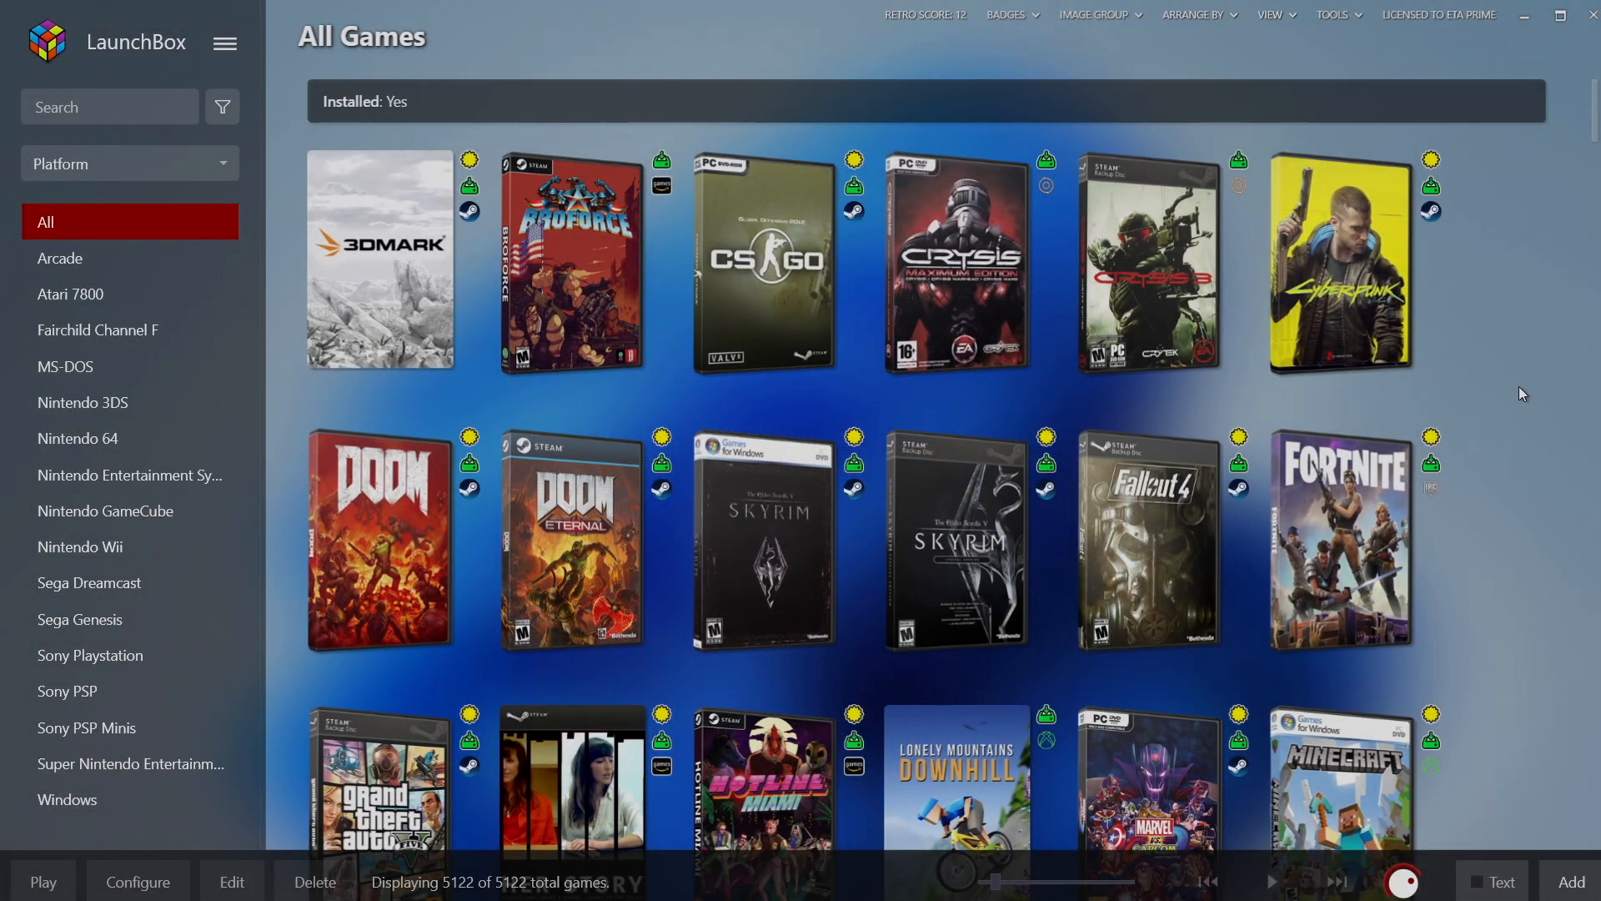
# Browse the library, then bring up the program Options from the Tools menu.
pyautogui.scroll(-3)
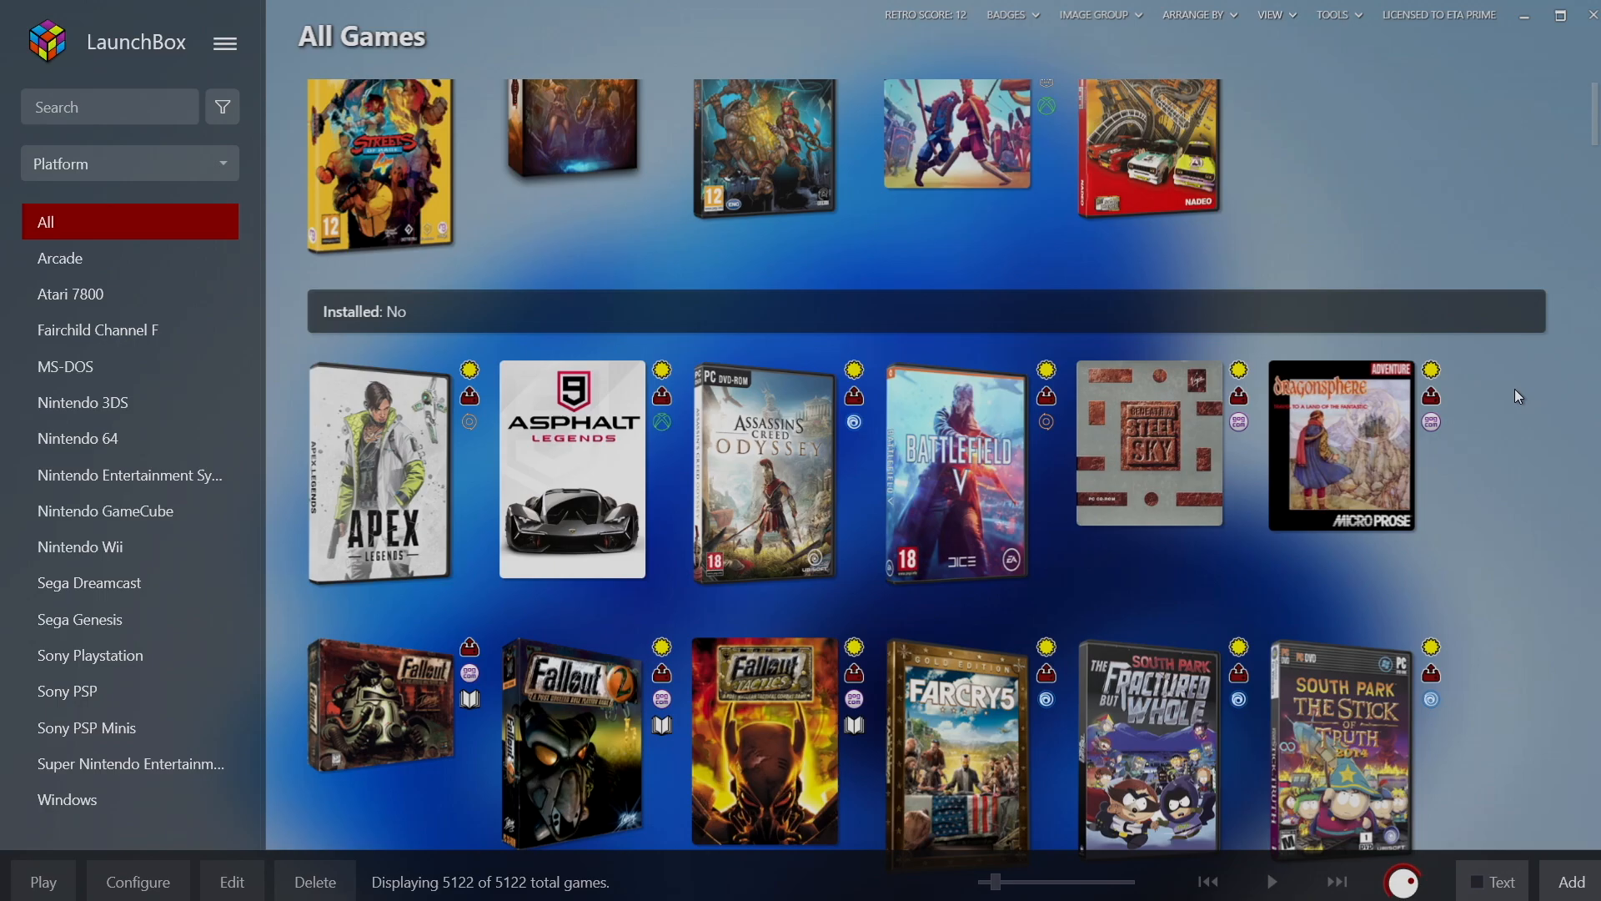
pyautogui.scroll(-3)
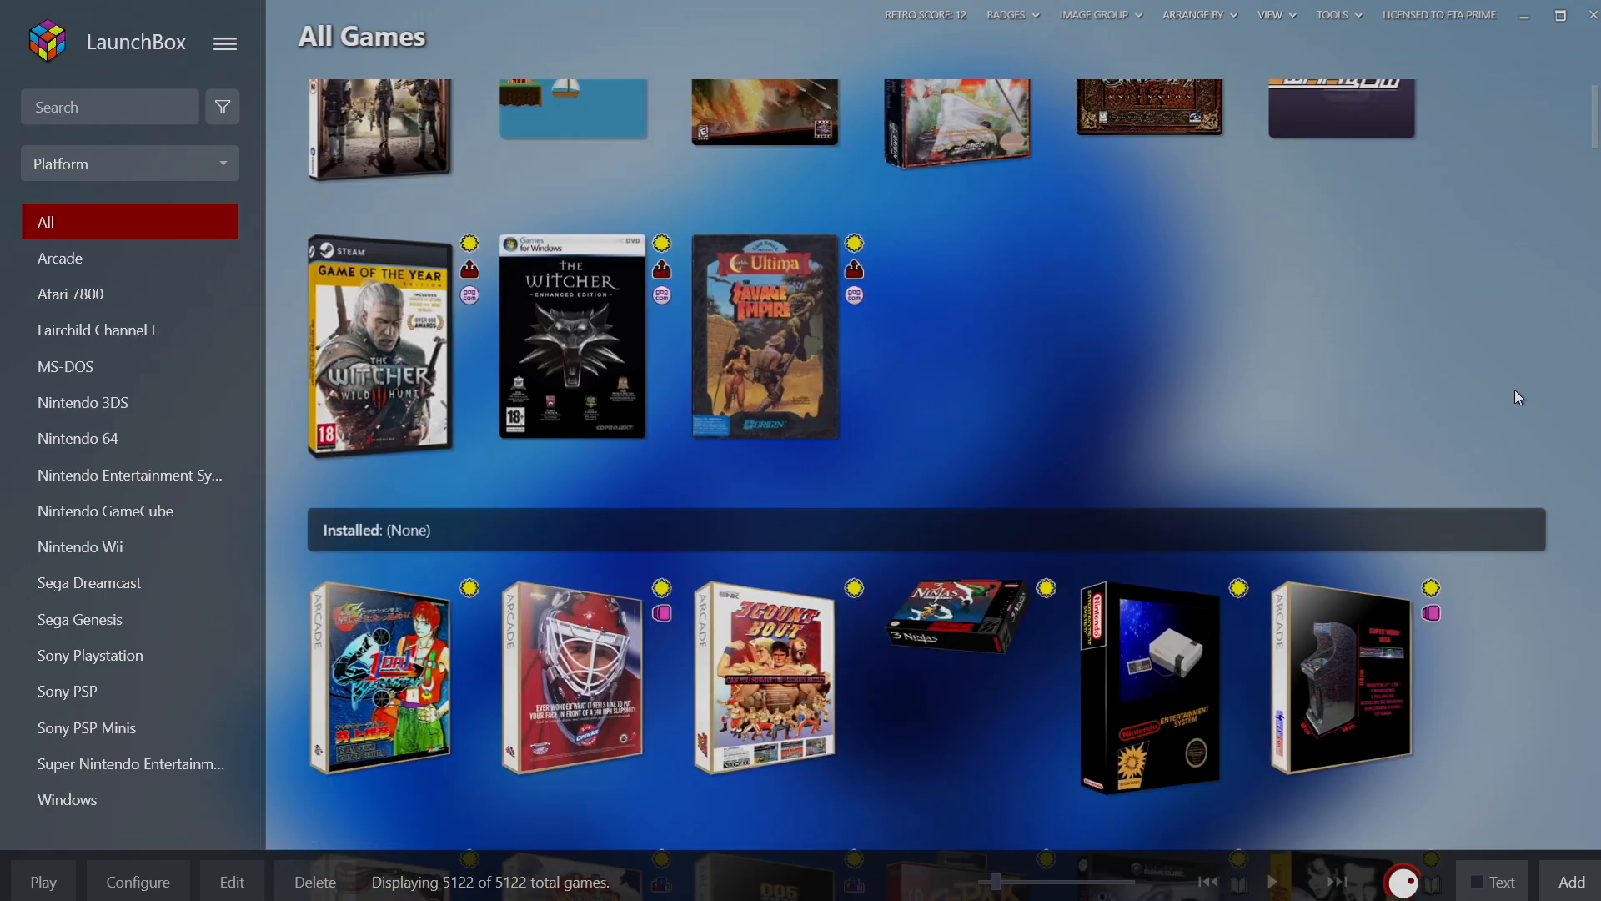
pyautogui.scroll(3)
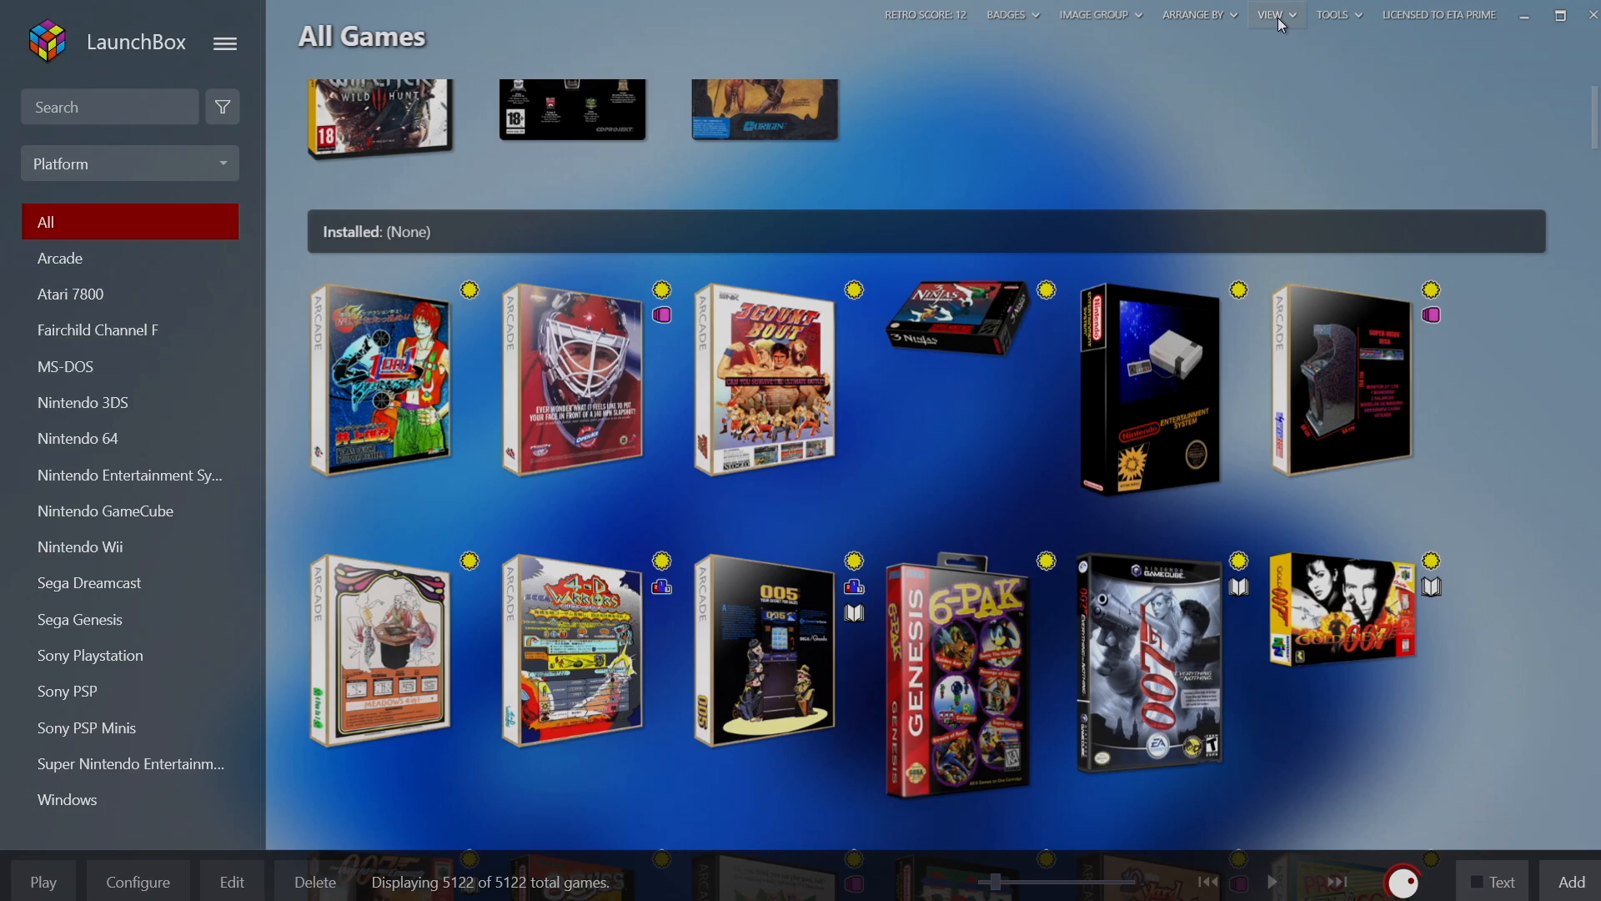
pyautogui.click(1335, 15)
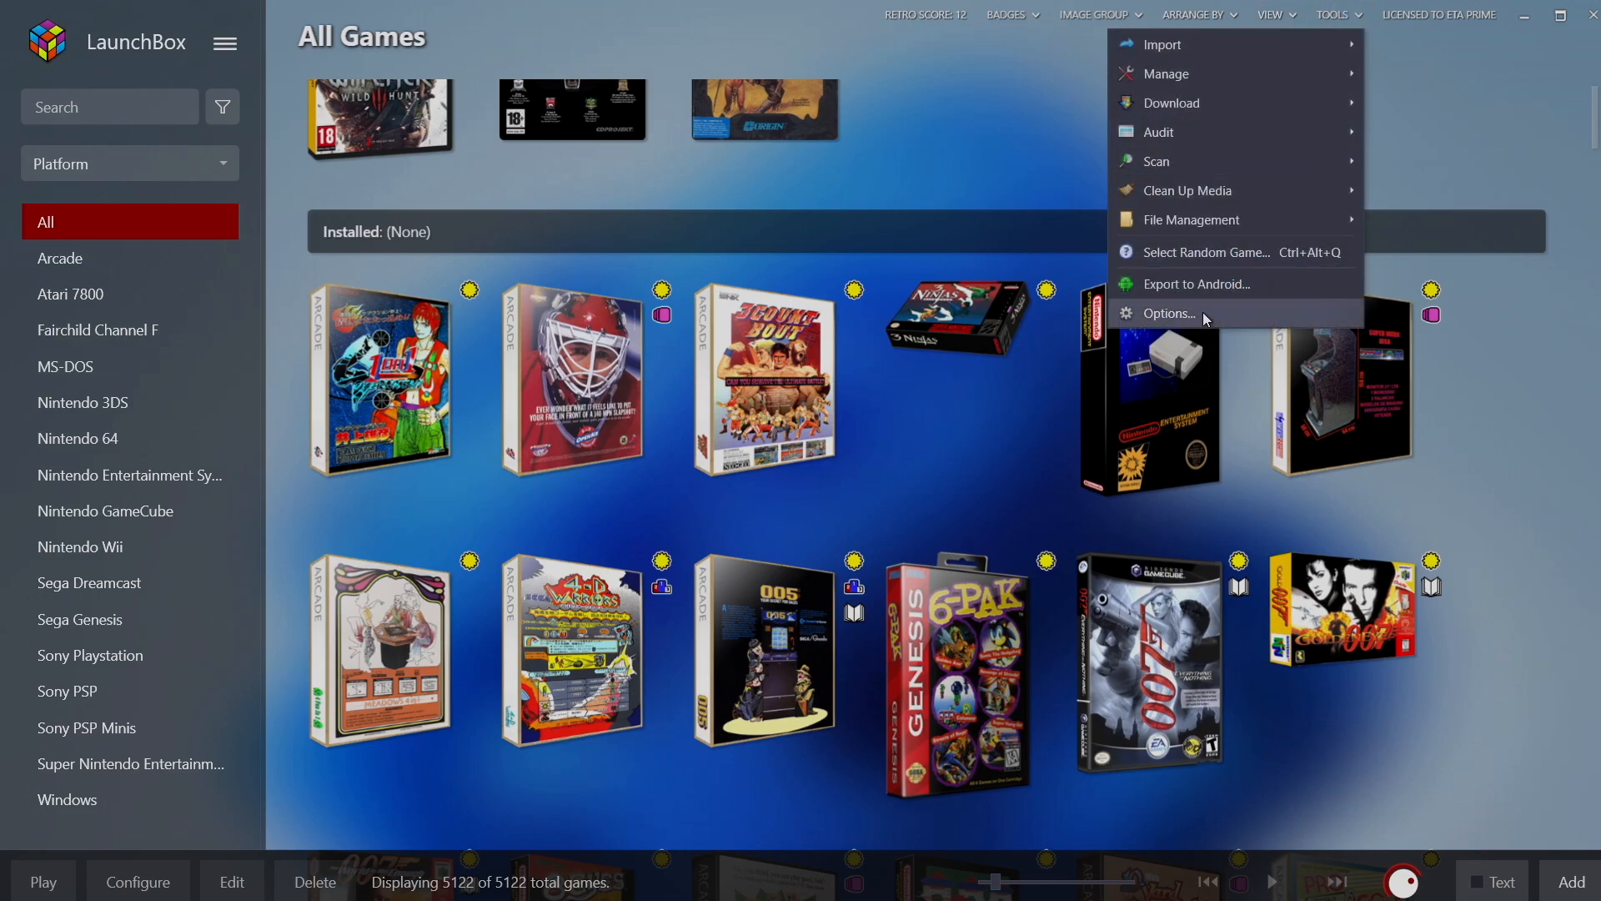
pyautogui.click(1167, 313)
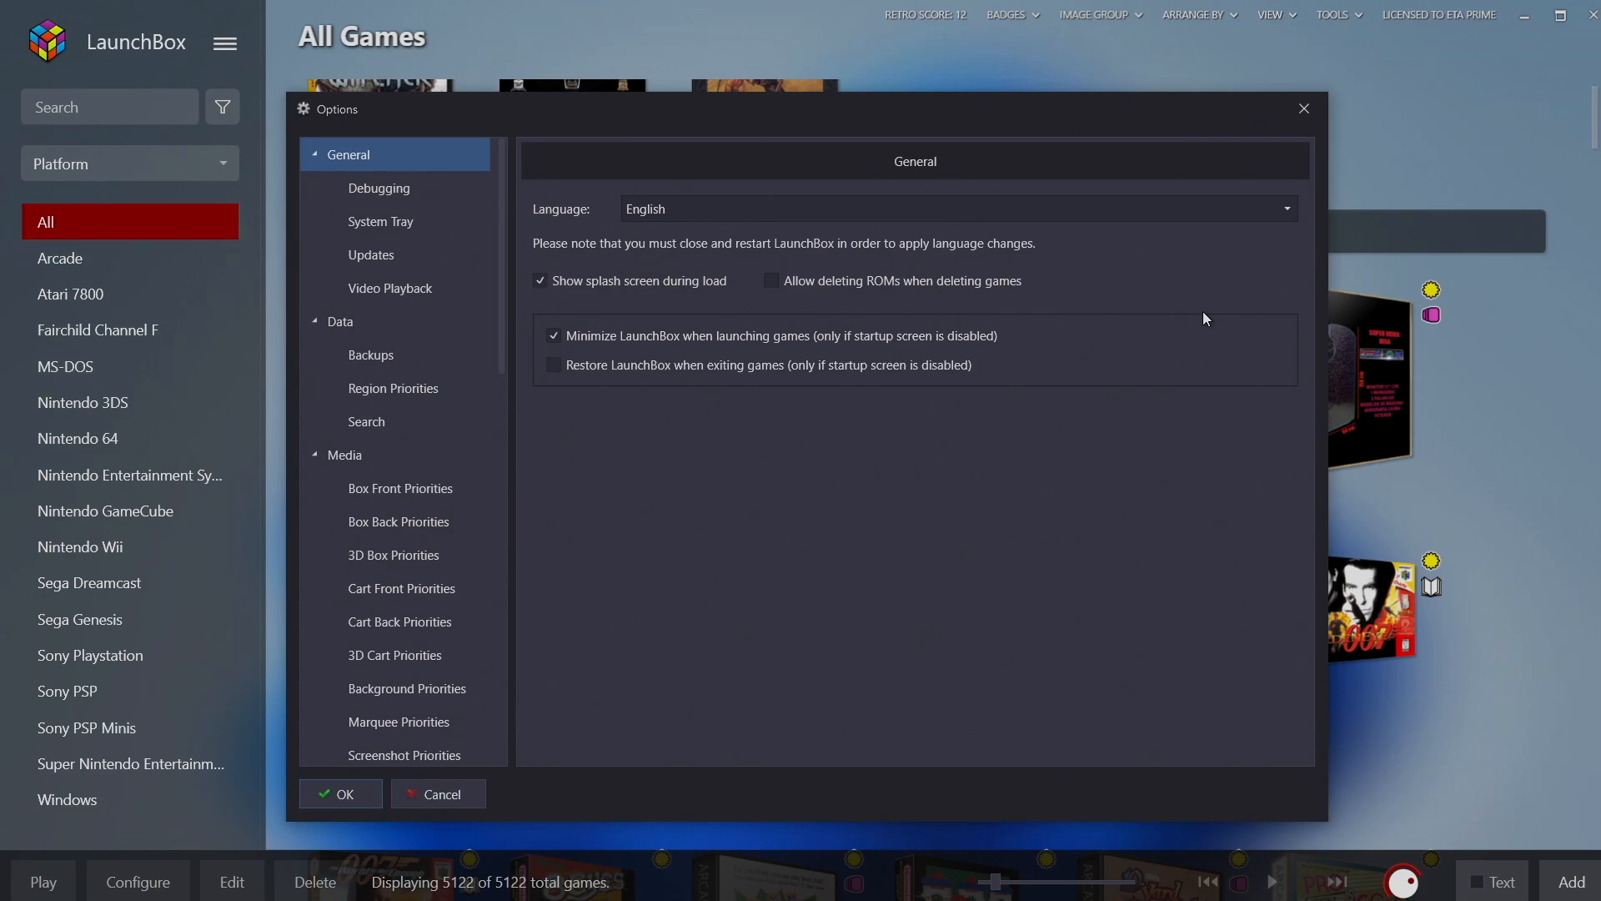
pyautogui.moveTo(384, 354)
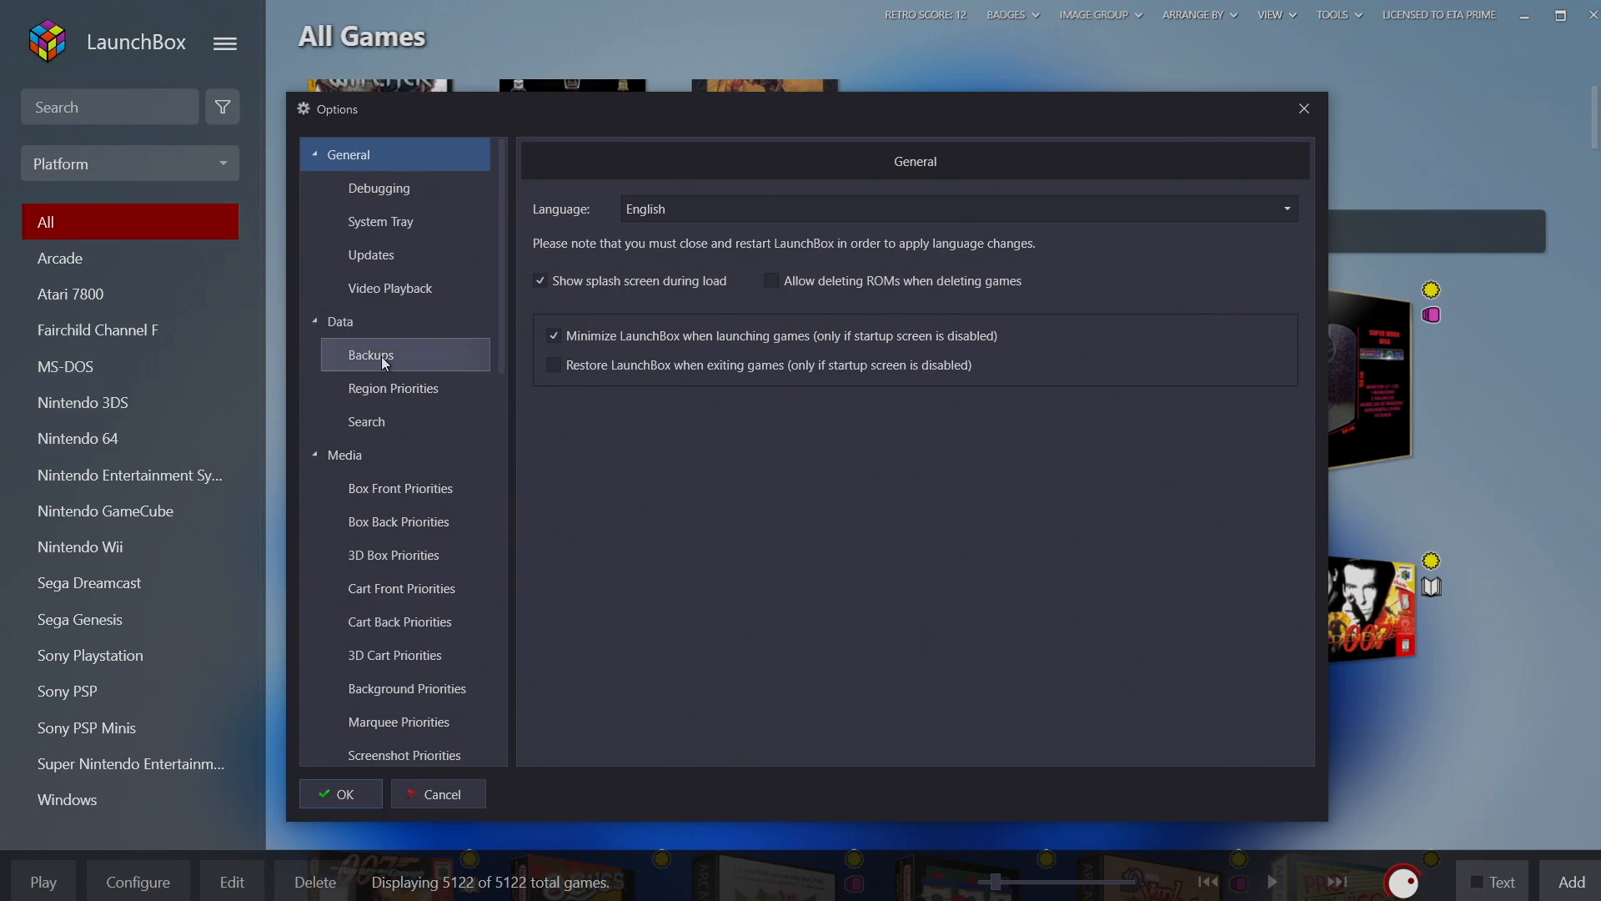
# Enable 'Automatically back up the LaunchBox XML data files' under Data > Backups and apply it.
pyautogui.click(370, 354)
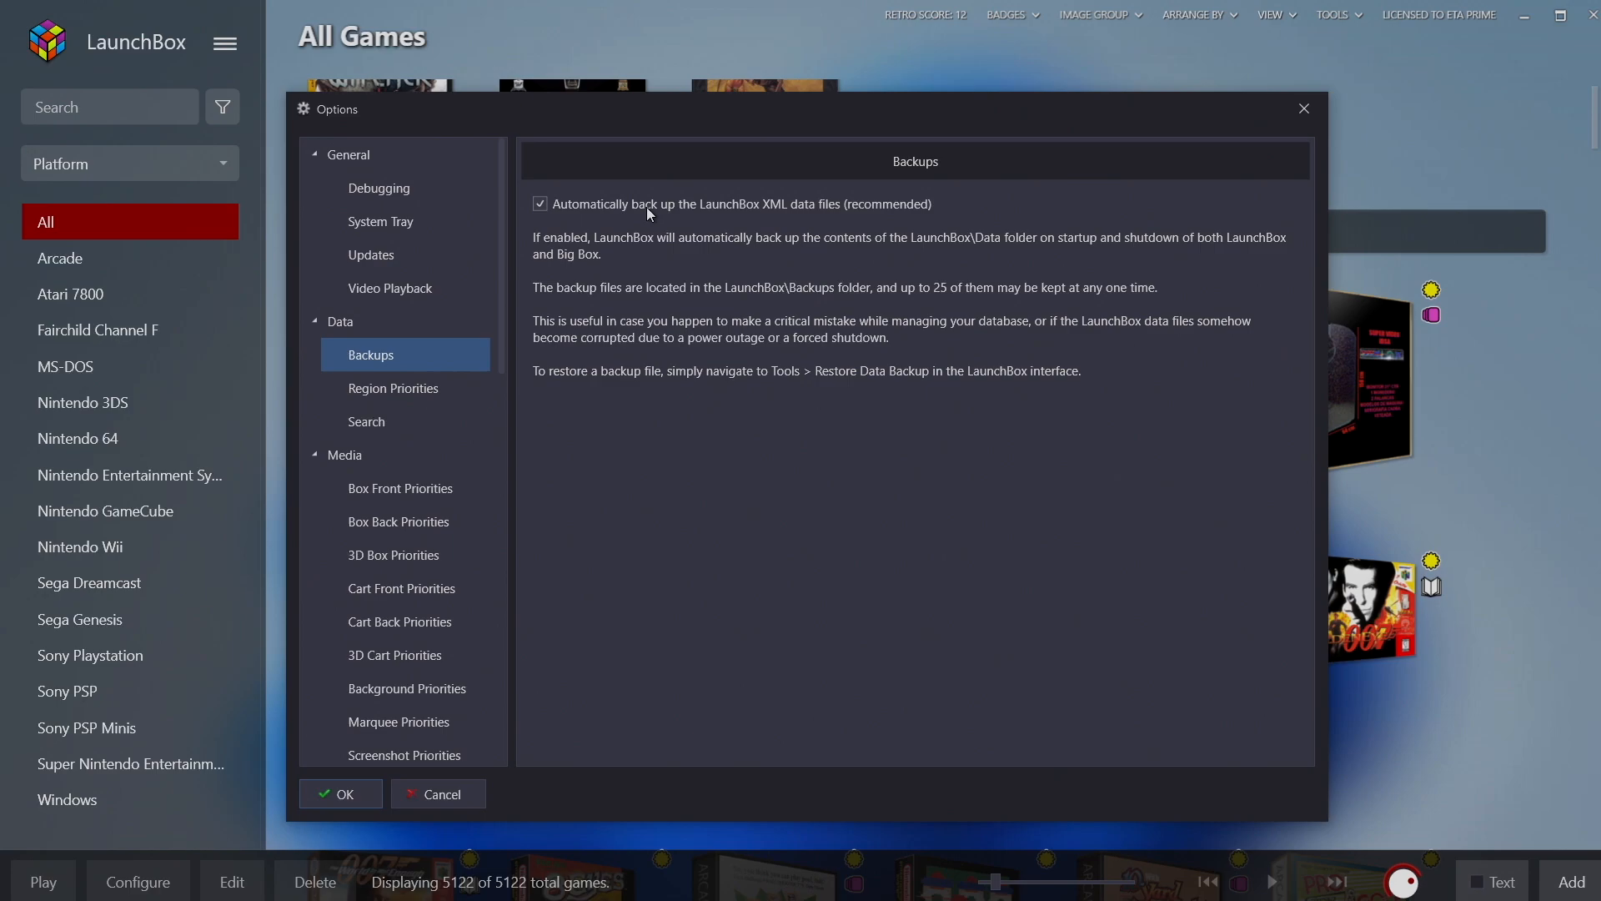
pyautogui.moveTo(367, 823)
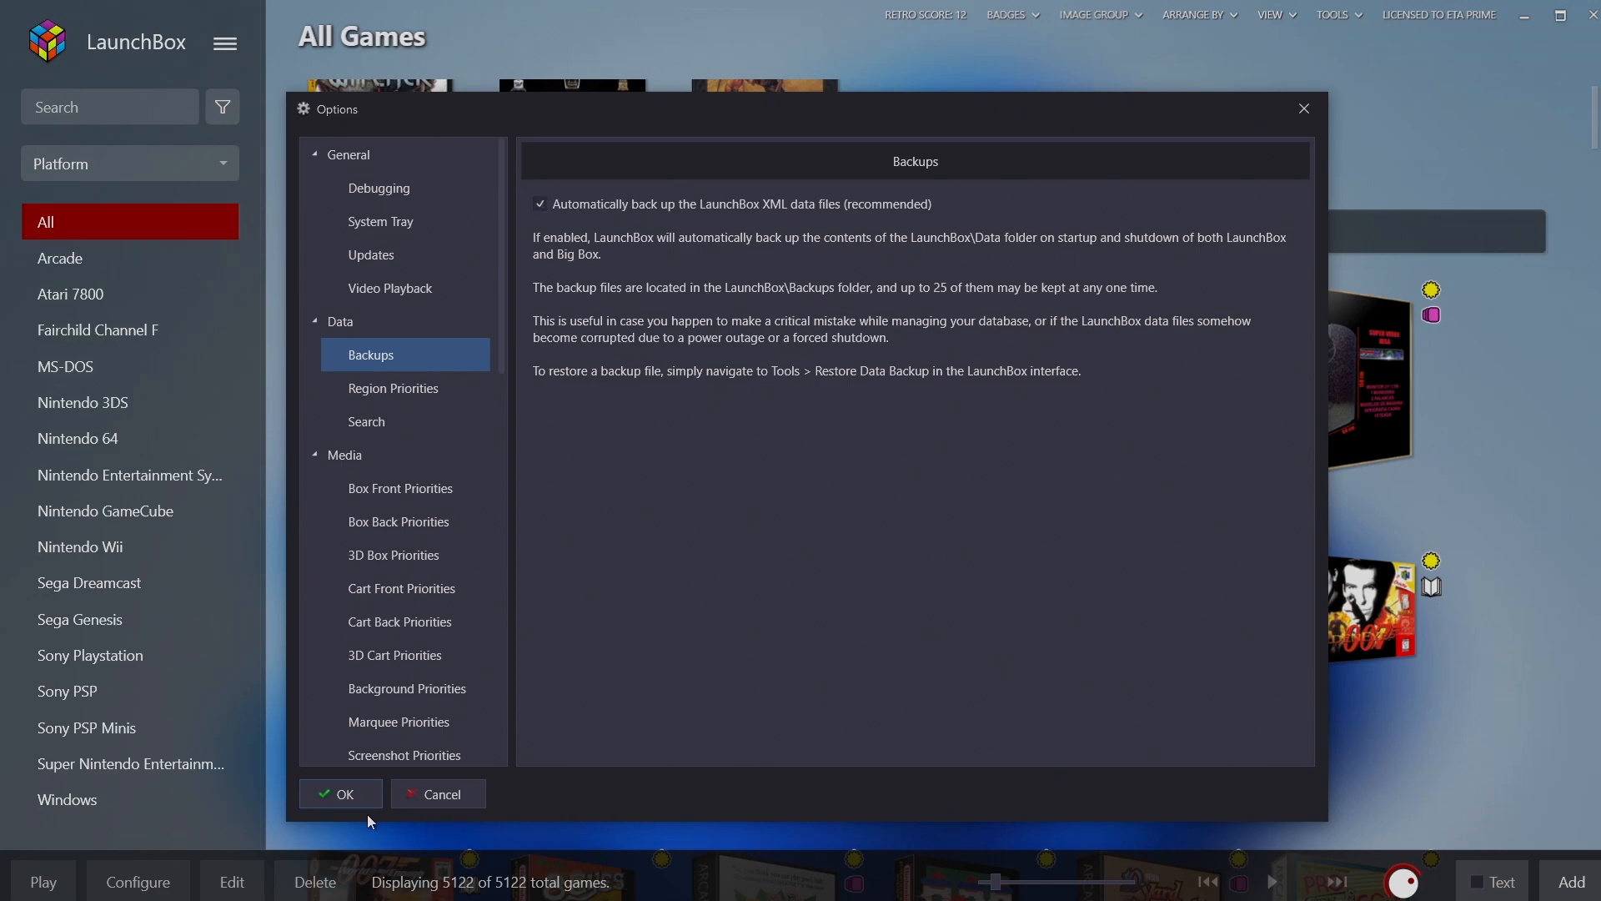
pyautogui.click(340, 794)
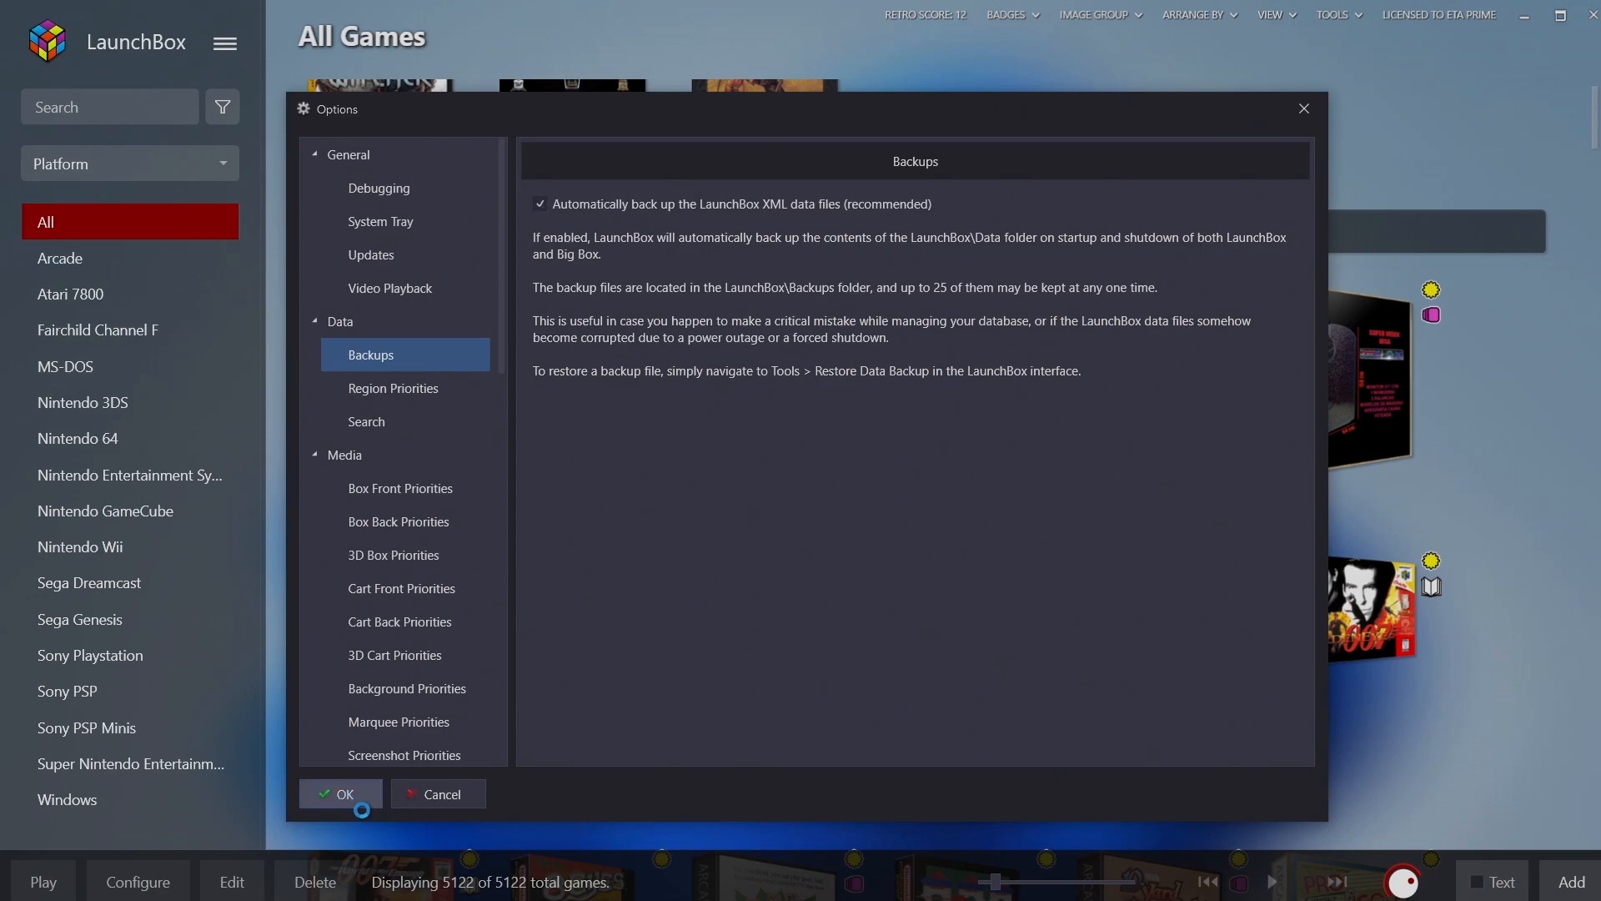
# Start a manual data backup via Tools > File Management, keeping the suggested 7z name in Backups.
pyautogui.click(341, 795)
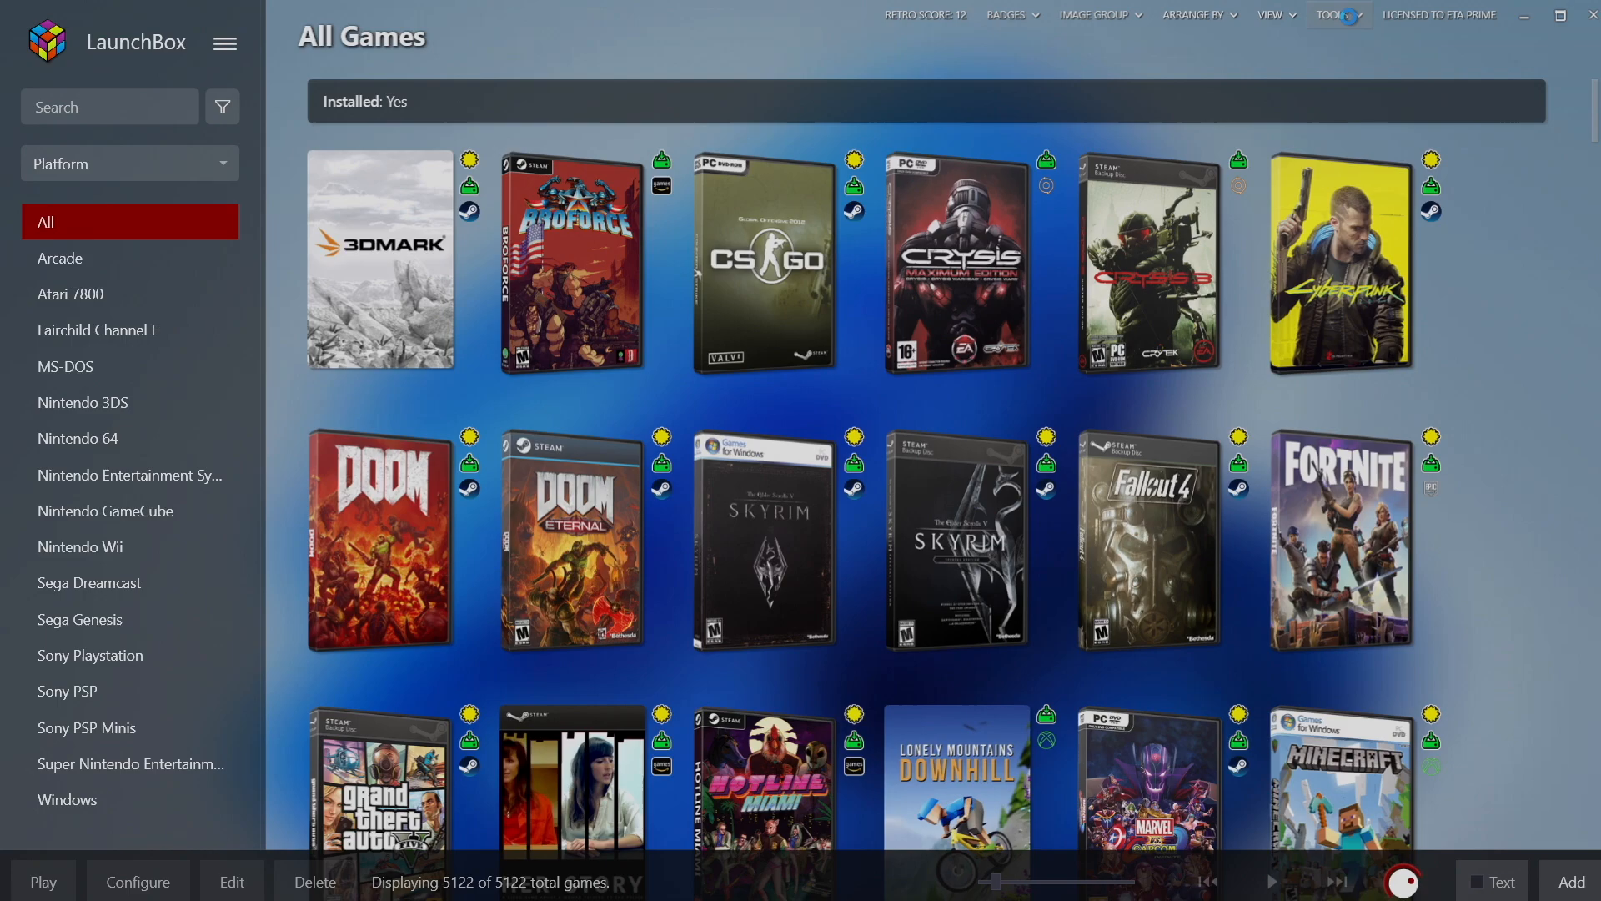
pyautogui.click(1339, 15)
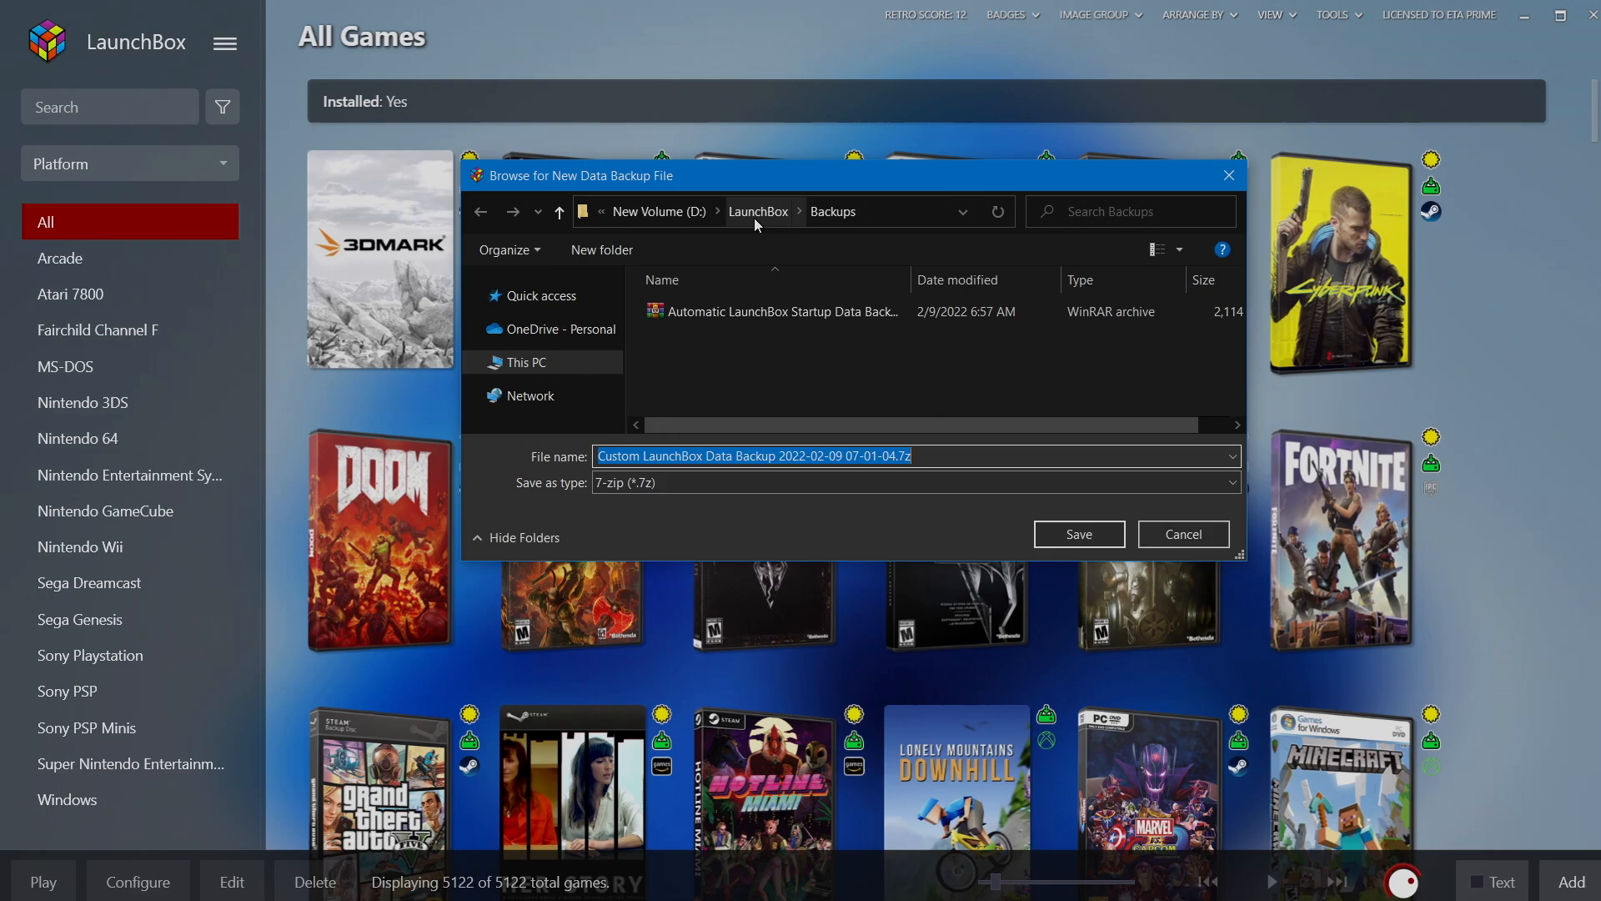
pyautogui.moveTo(836, 352)
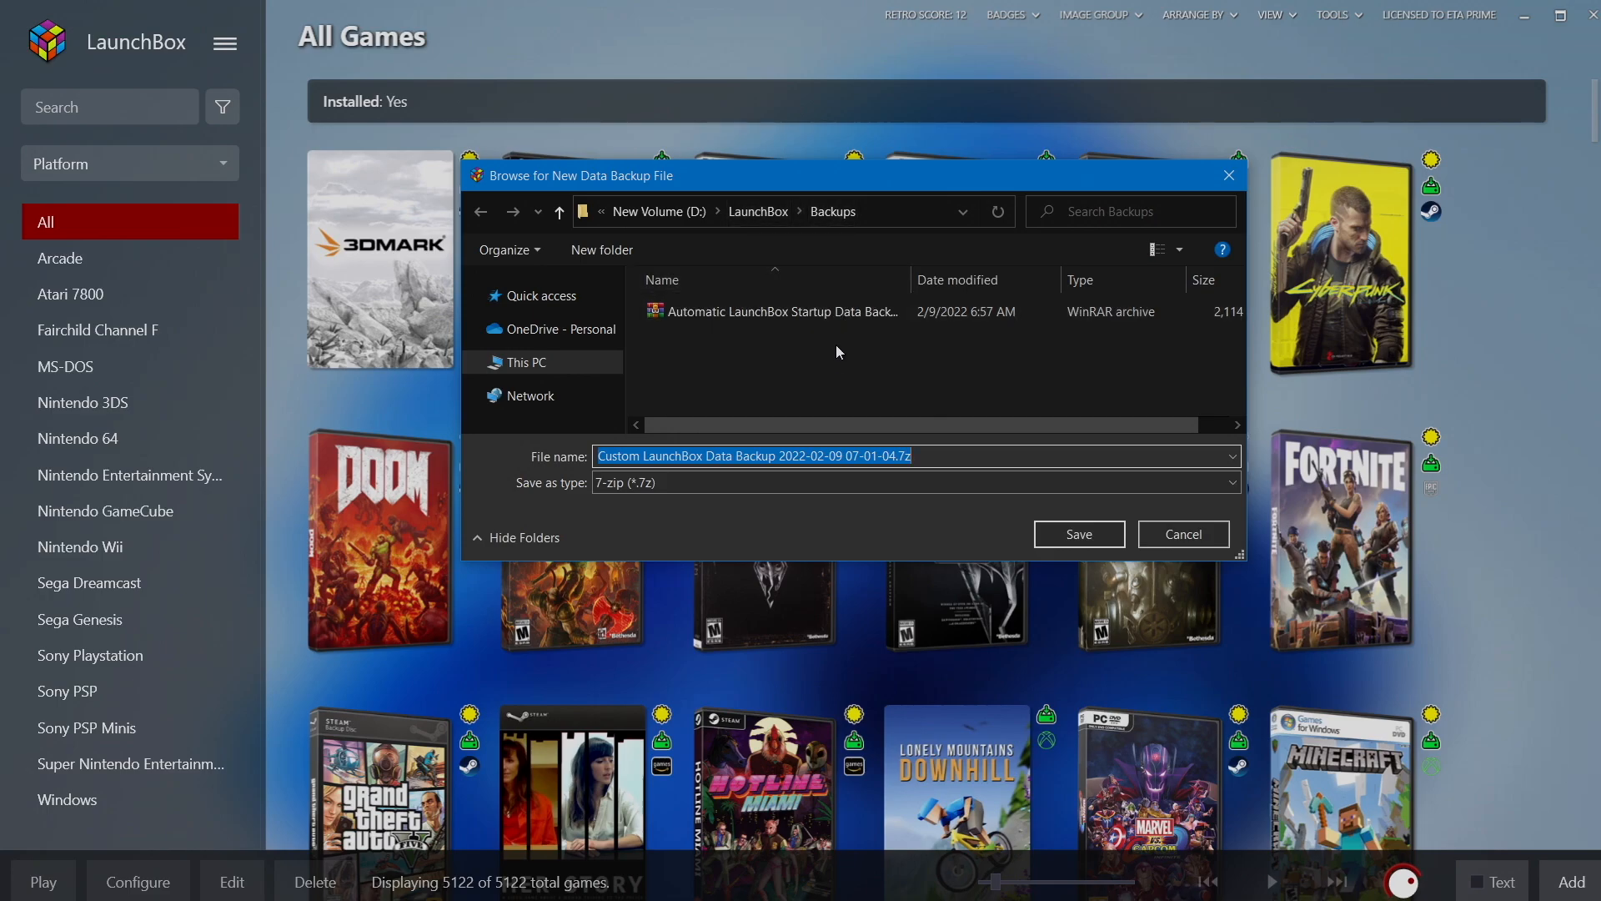
pyautogui.moveTo(833, 378)
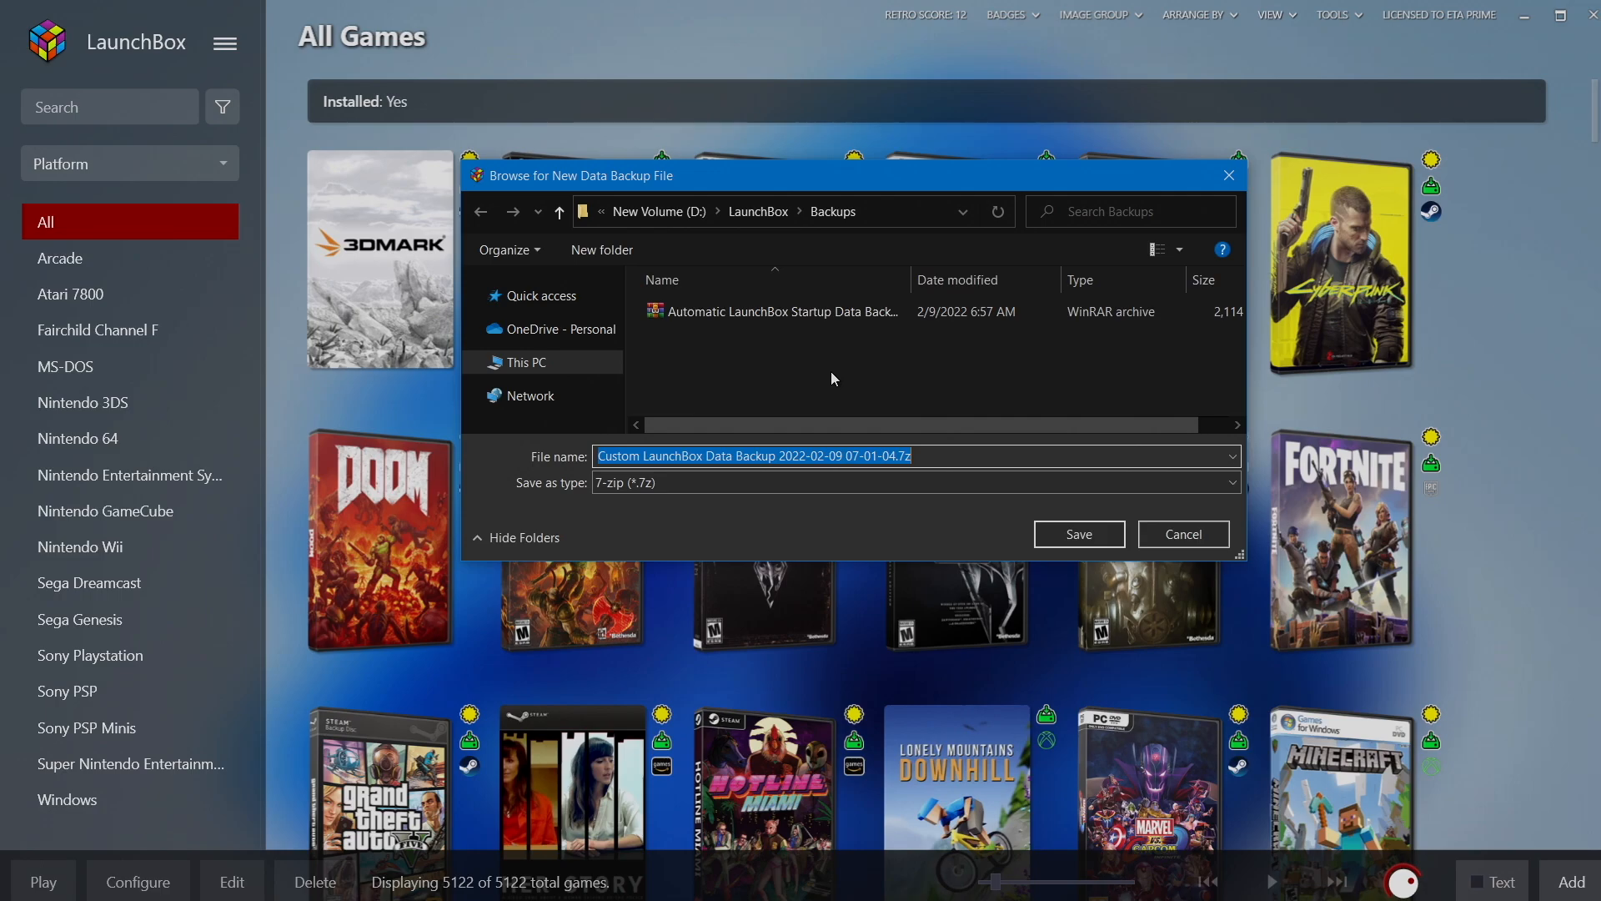
pyautogui.moveTo(1141, 562)
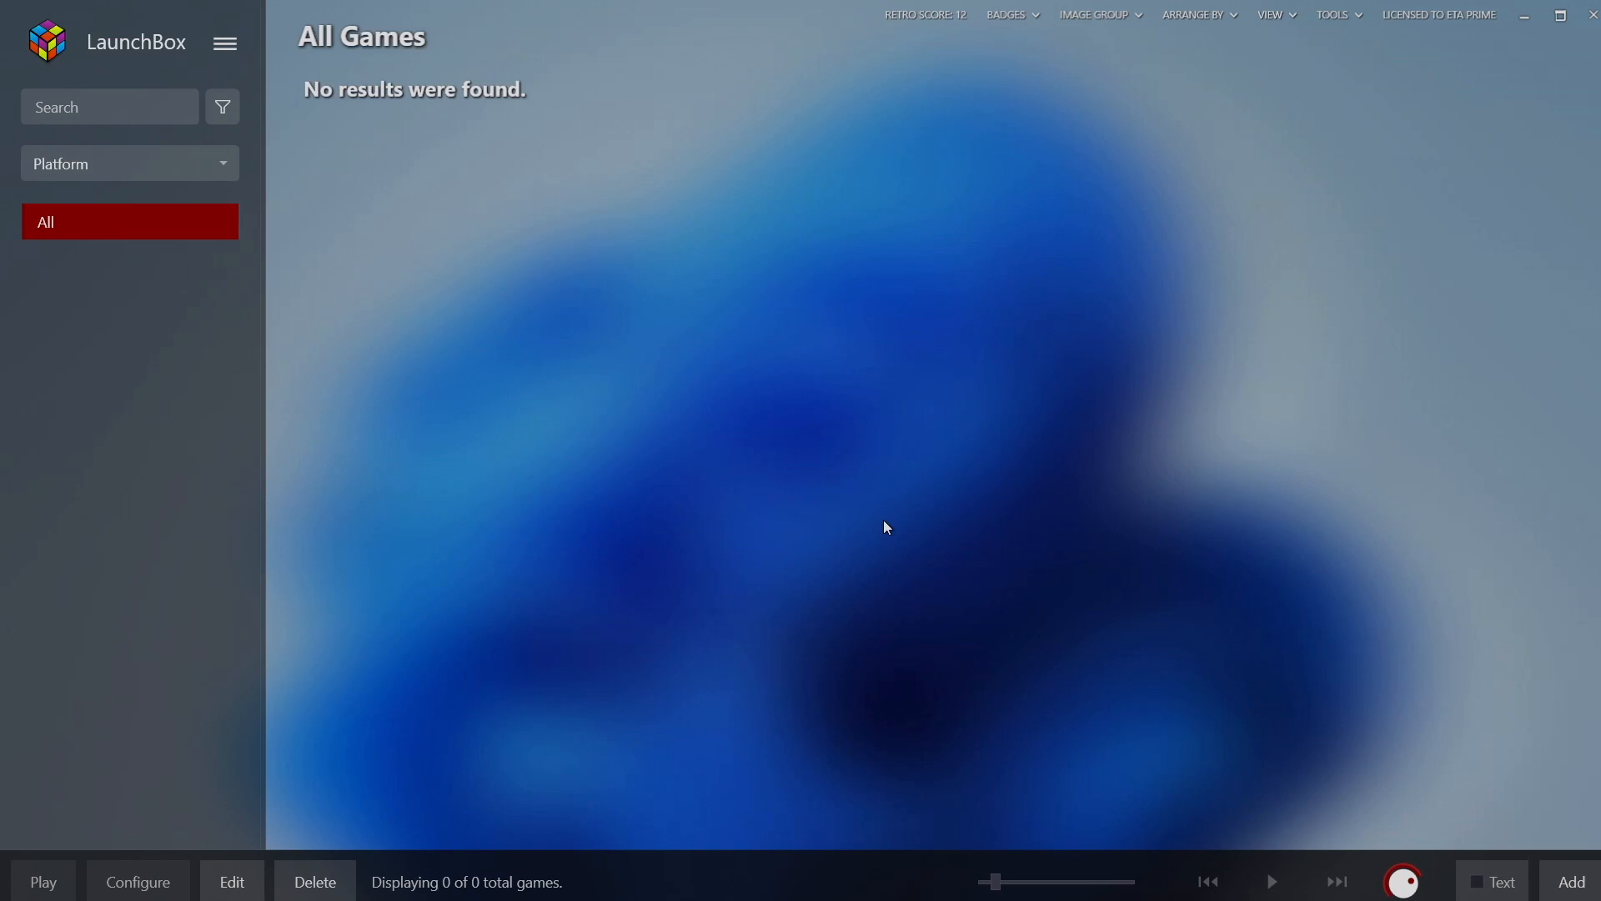
# Choose Restore Data Backup and select the custom data backup archive to restore.
pyautogui.click(1333, 15)
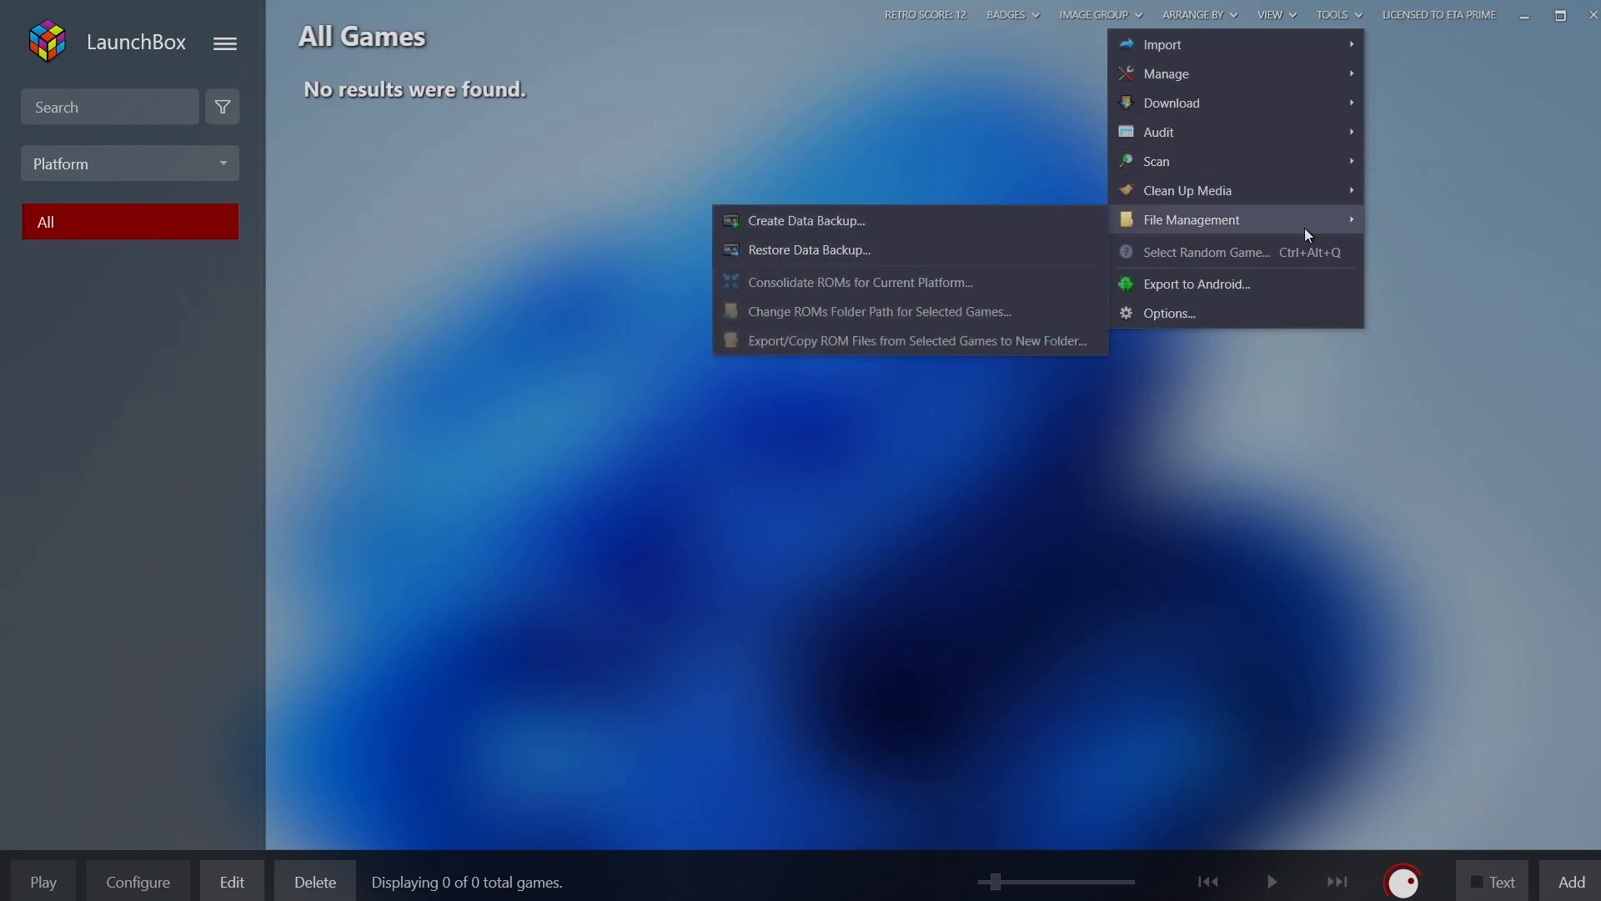
pyautogui.moveTo(884, 260)
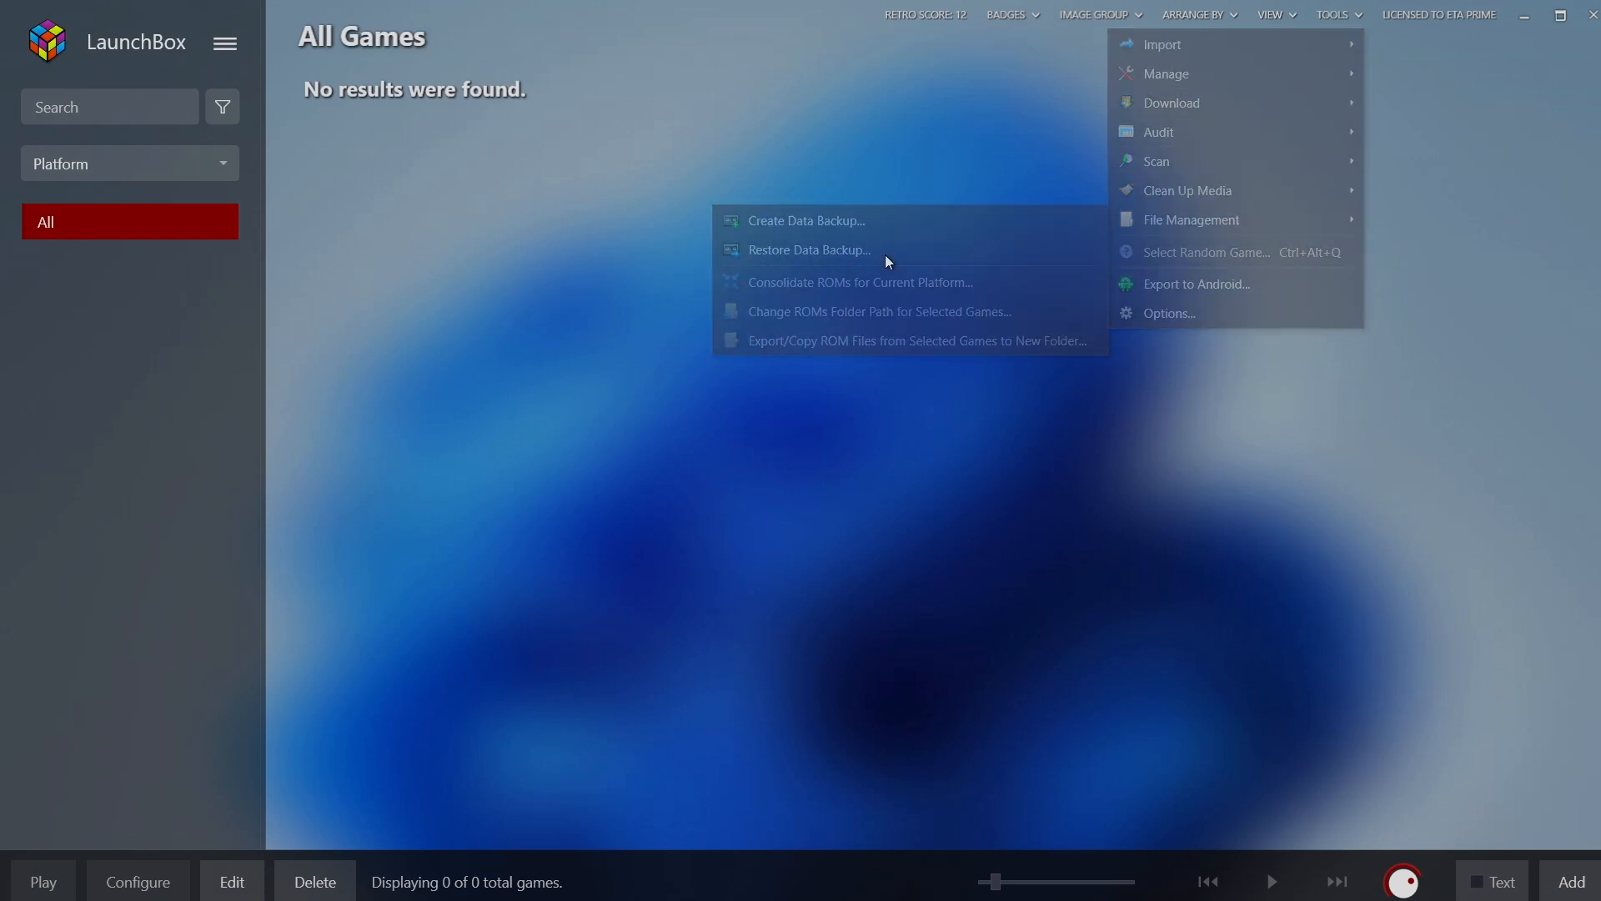
pyautogui.click(808, 248)
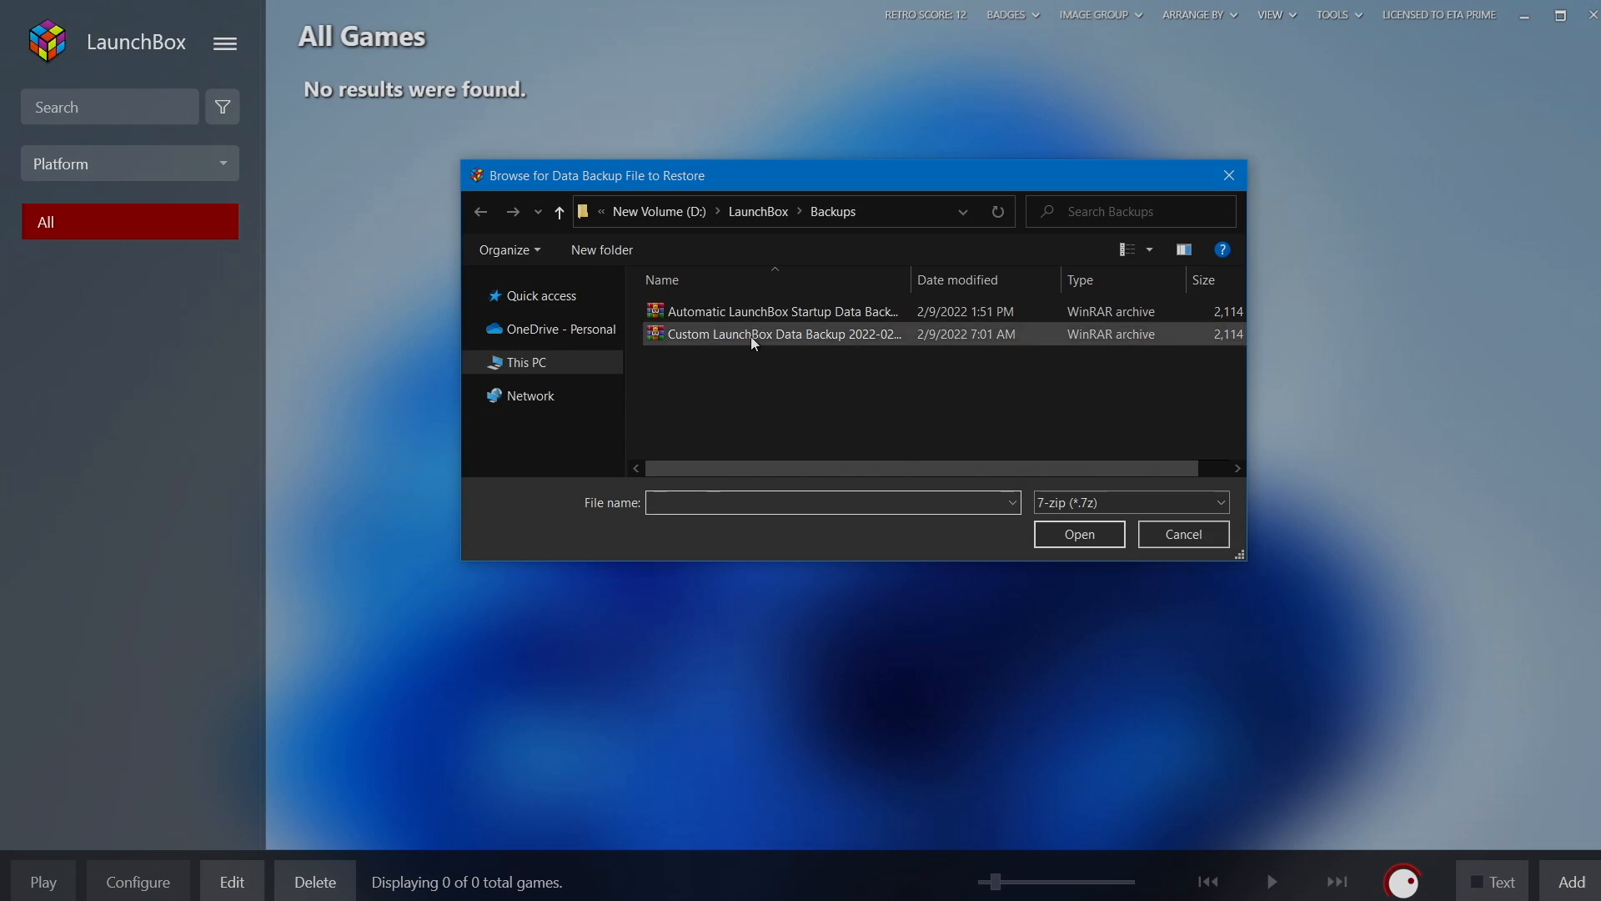
pyautogui.click(779, 333)
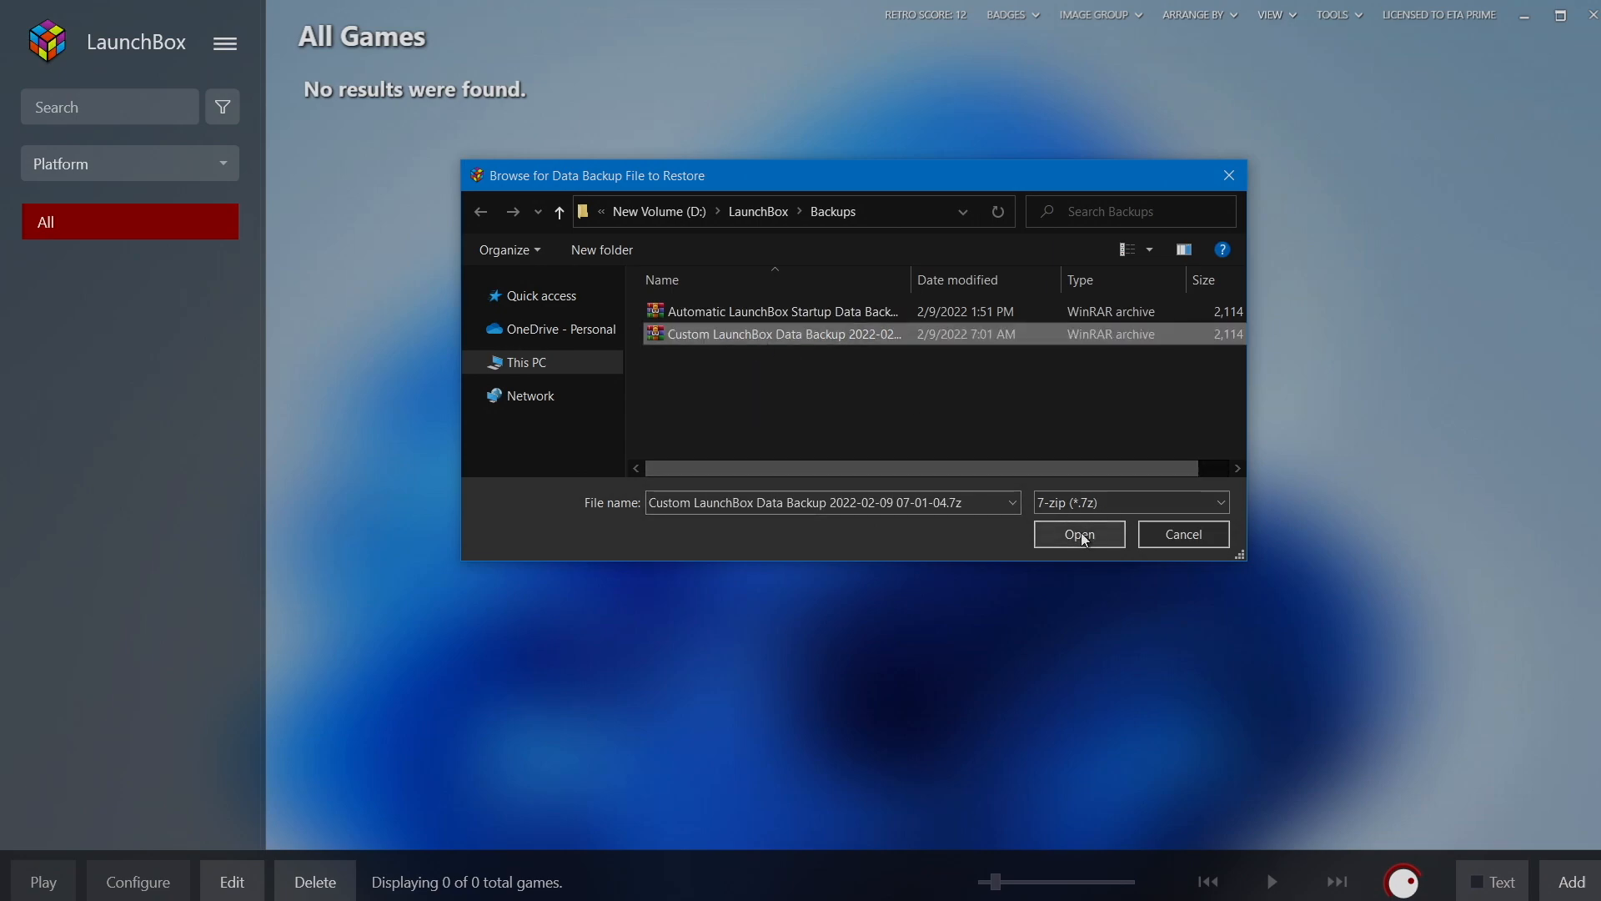
pyautogui.click(1080, 534)
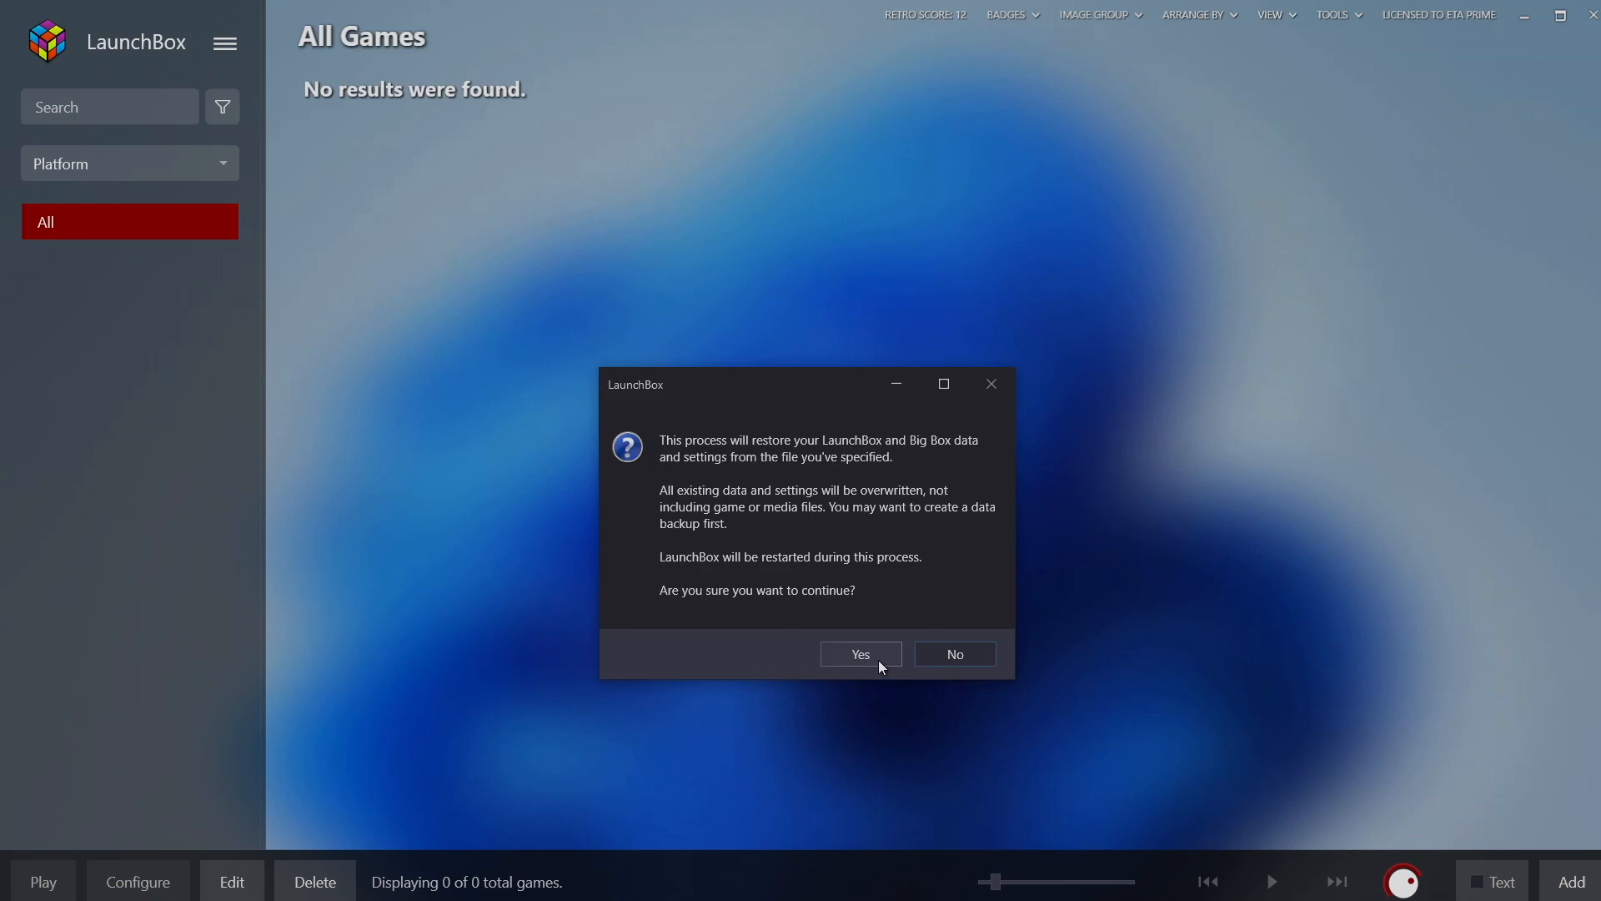
# Confirm the restore and reload the Arcade platform so its games are listed again.
pyautogui.click(860, 654)
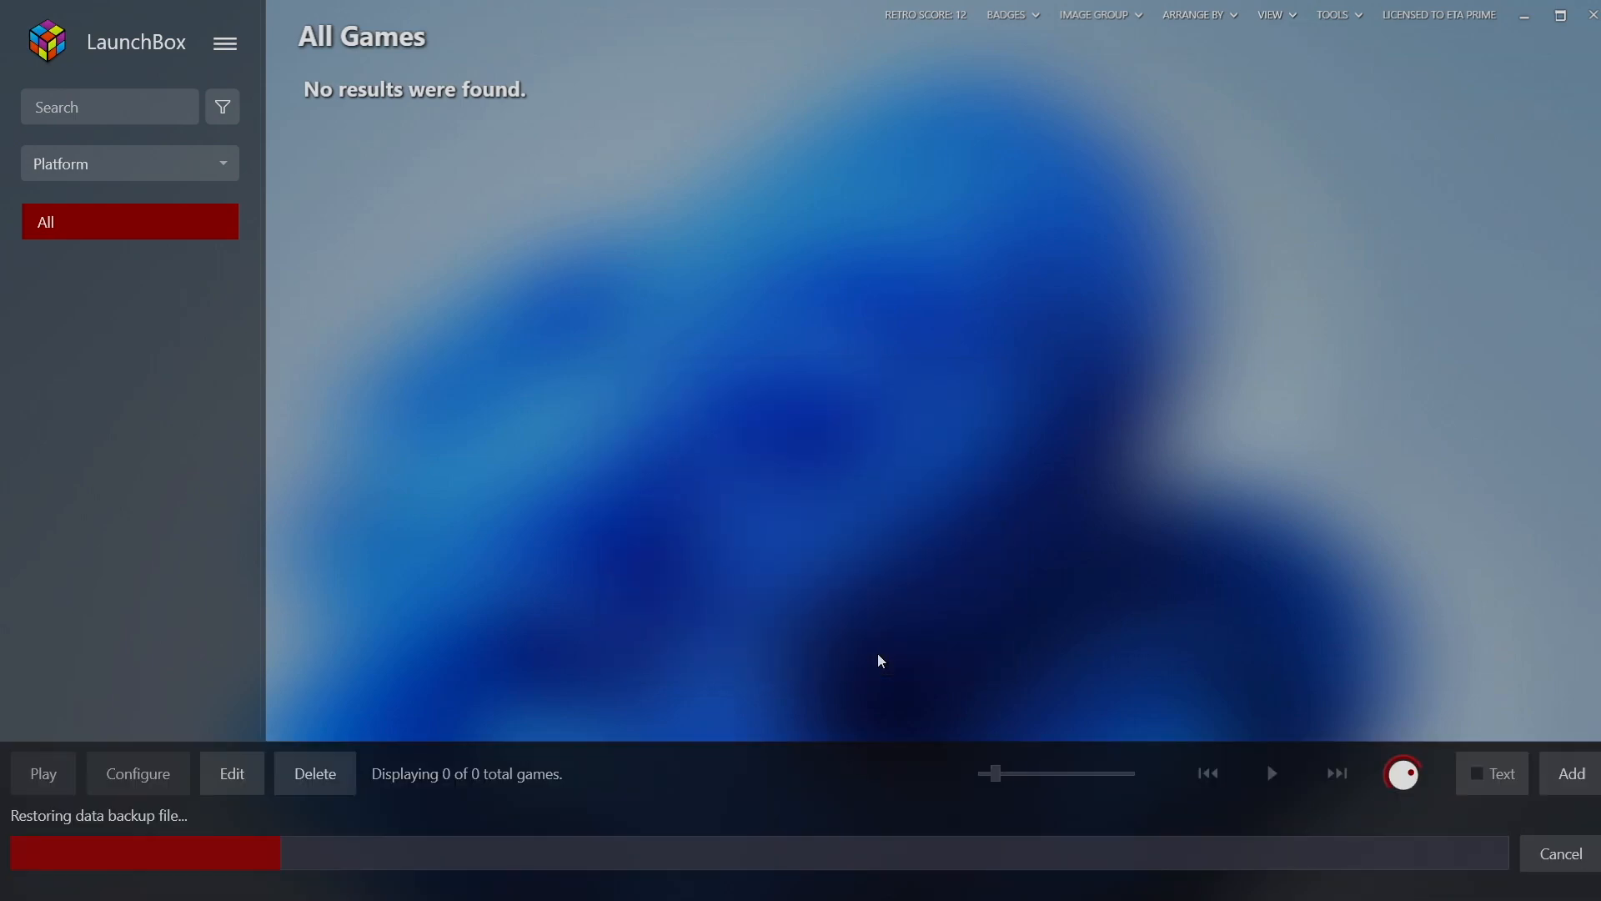
pyautogui.click(129, 257)
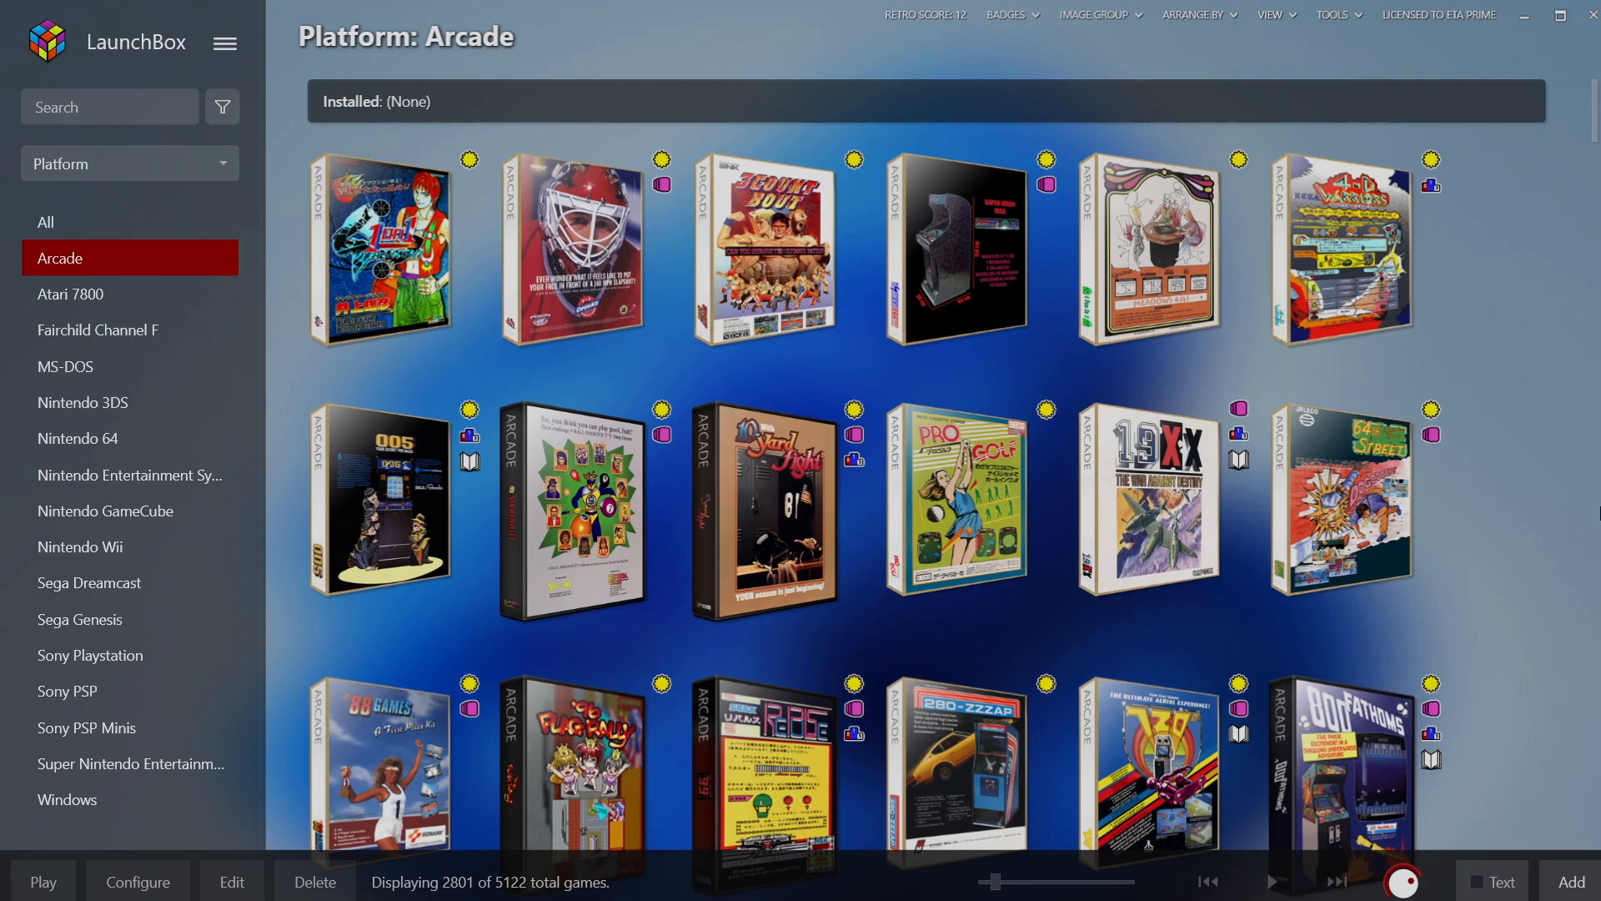
pyautogui.moveTo(868, 594)
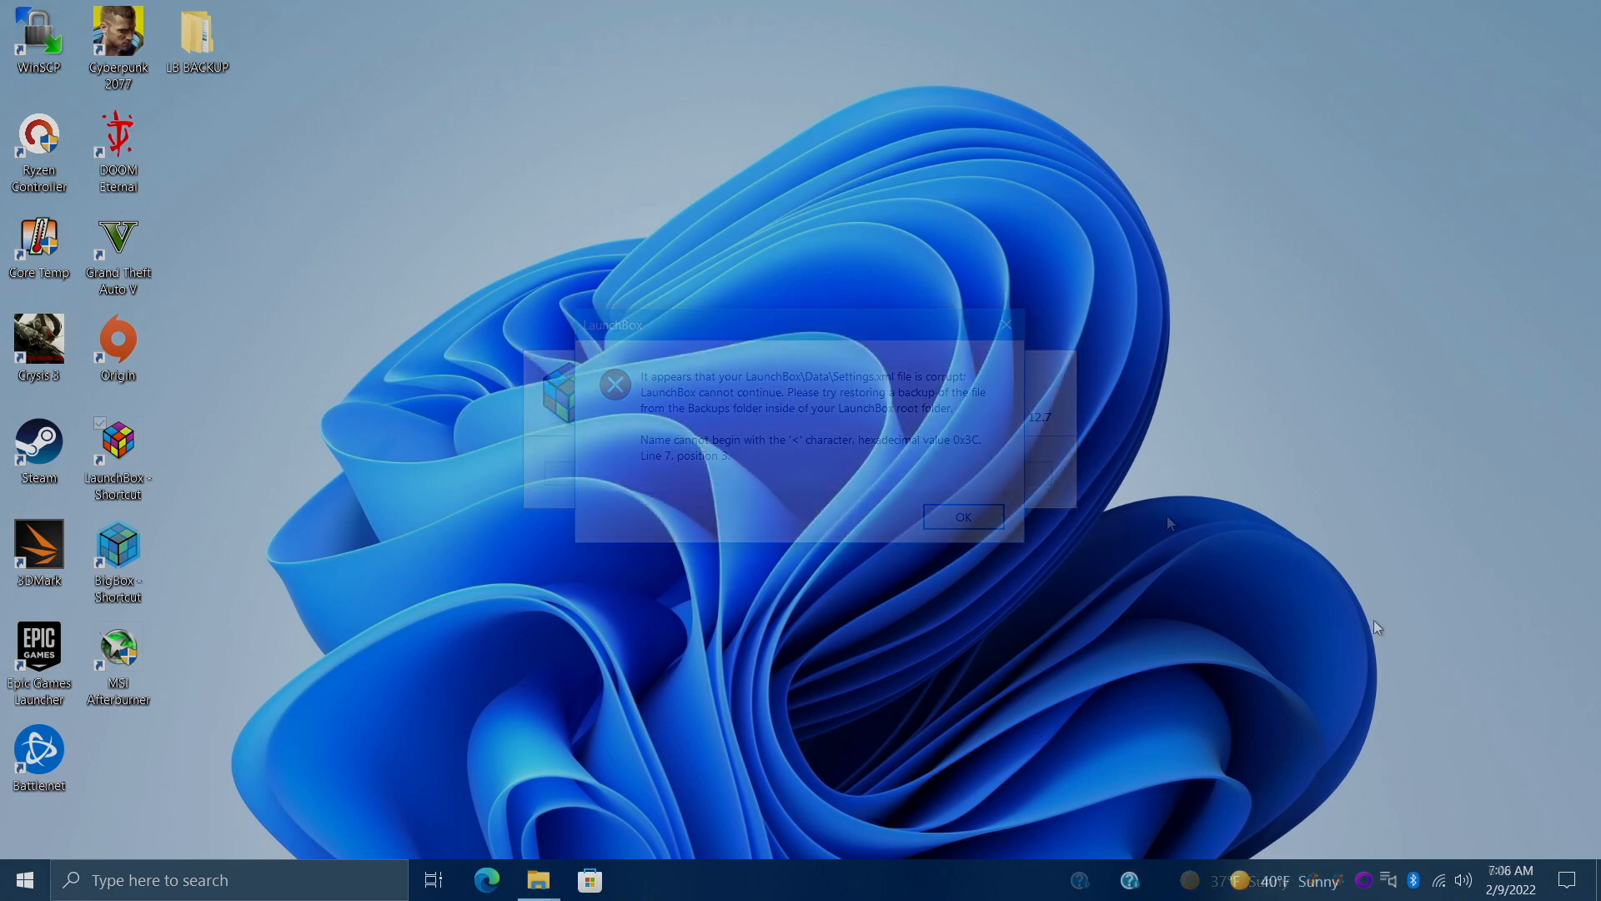
# Navigate into the LaunchBox install folder's Backups folder in File Explorer.
pyautogui.click(539, 879)
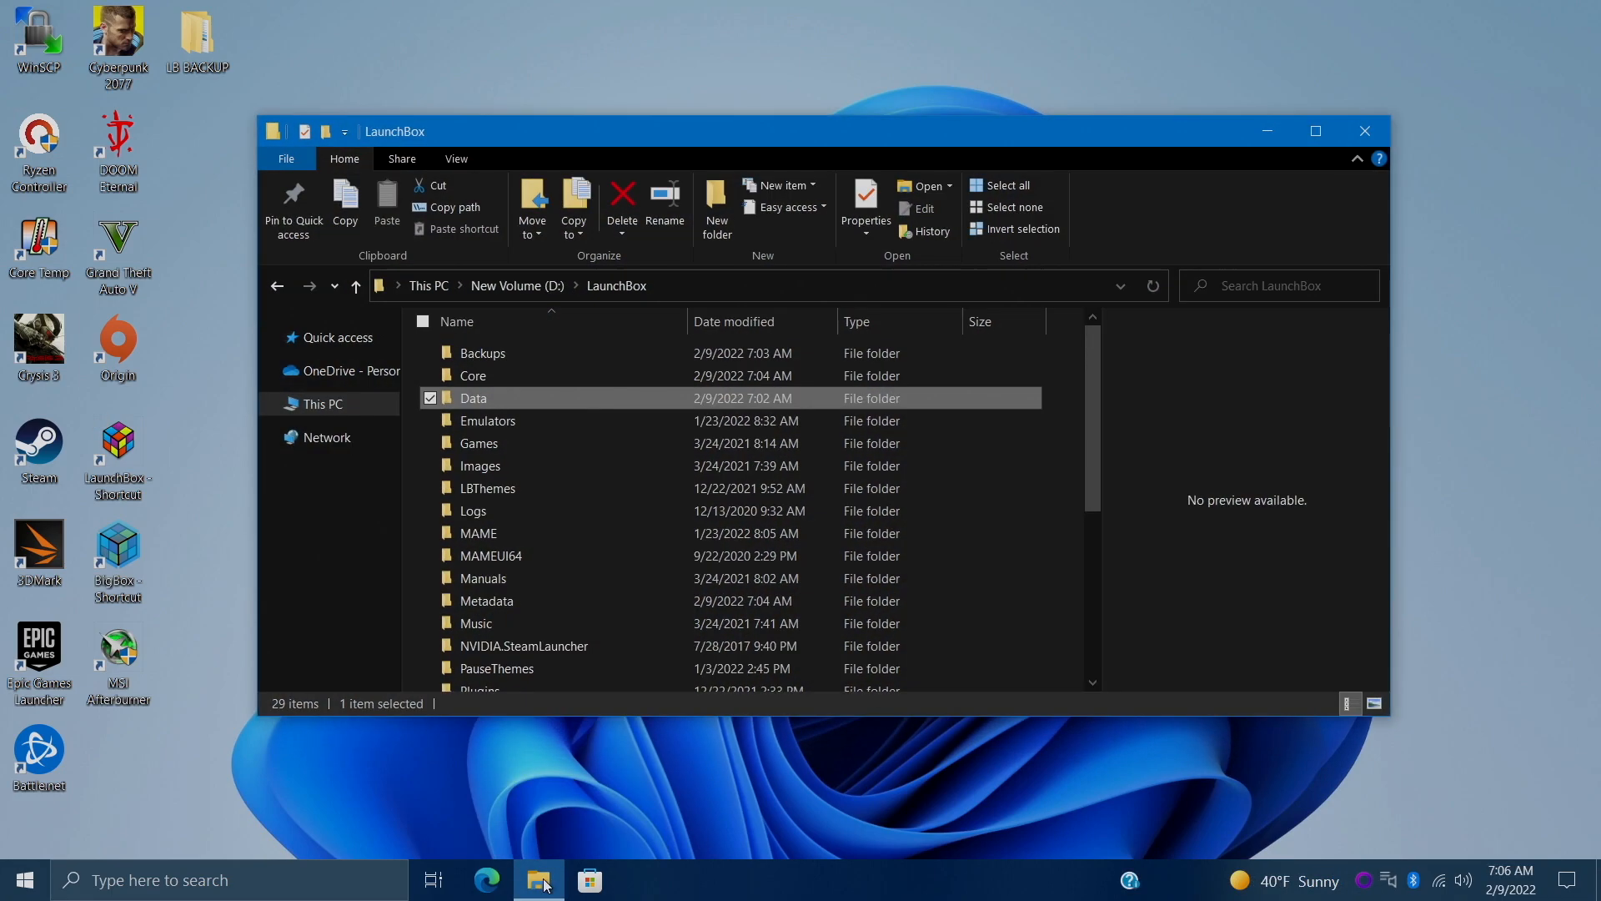
pyautogui.moveTo(672, 789)
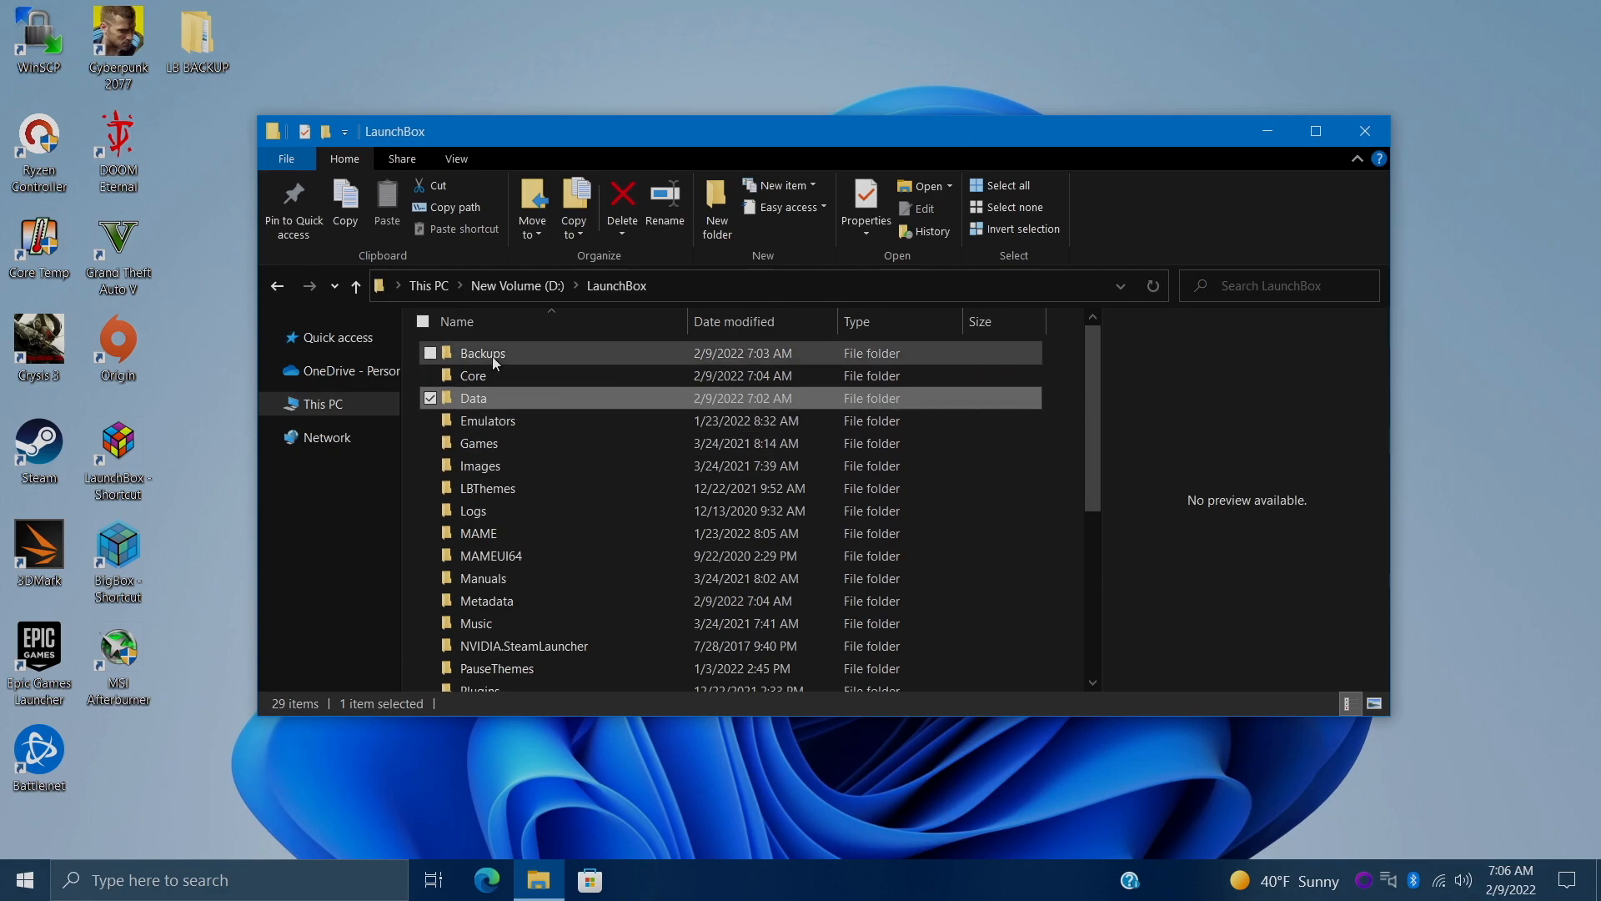
pyautogui.doubleClick(482, 352)
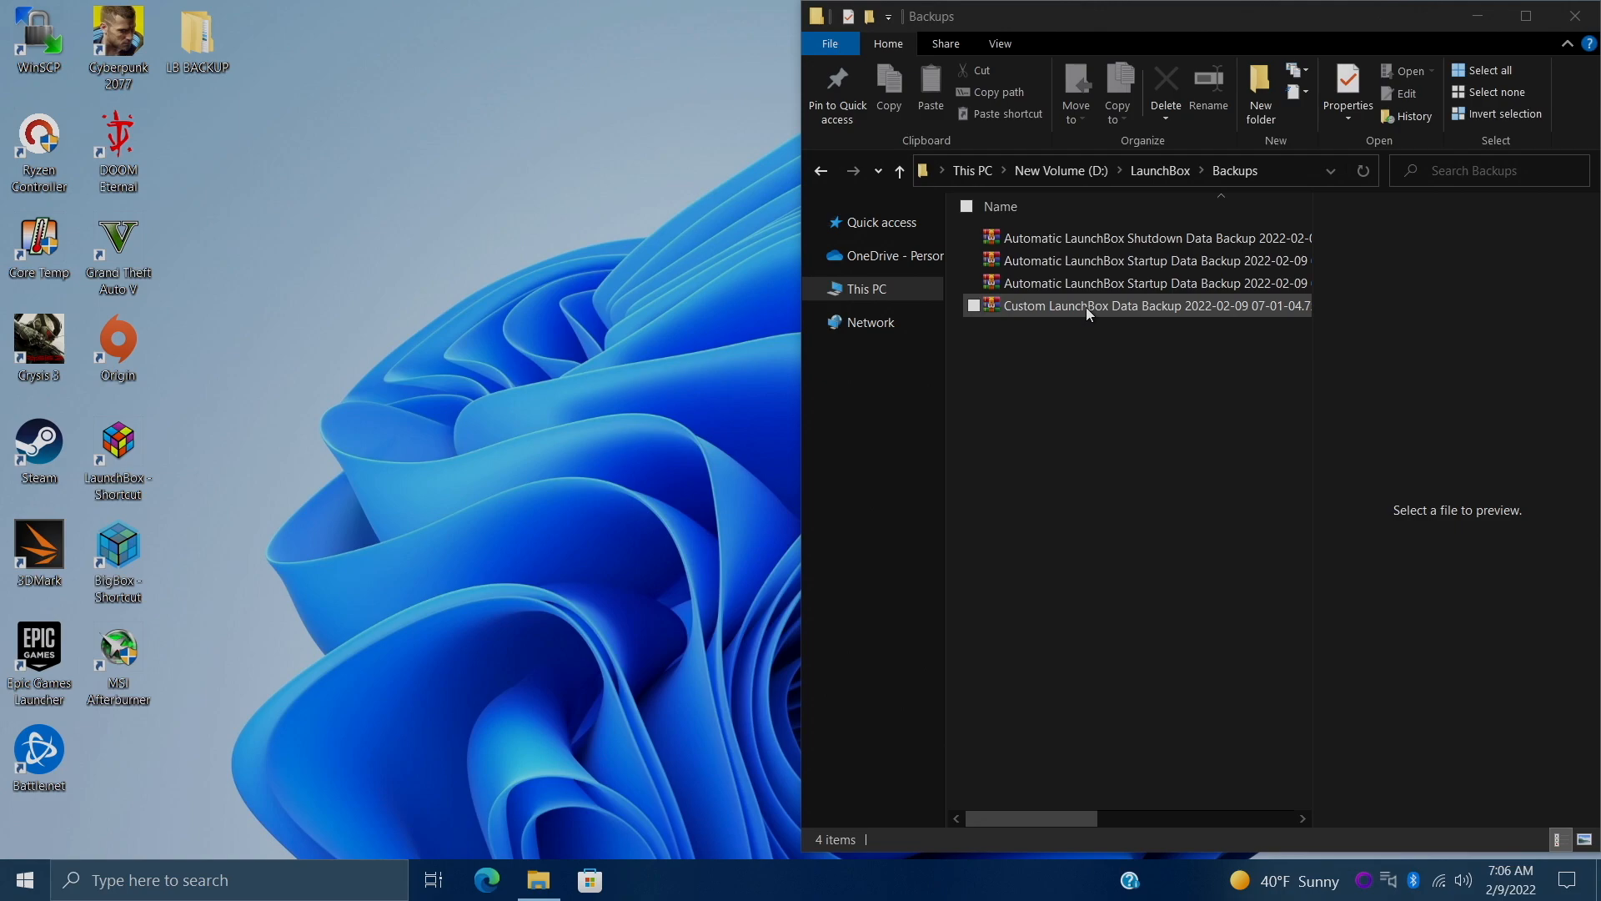
# Extract the Custom LaunchBox Data Backup archive and view its XML files, including Settings.xml.
pyautogui.rightClick(1087, 306)
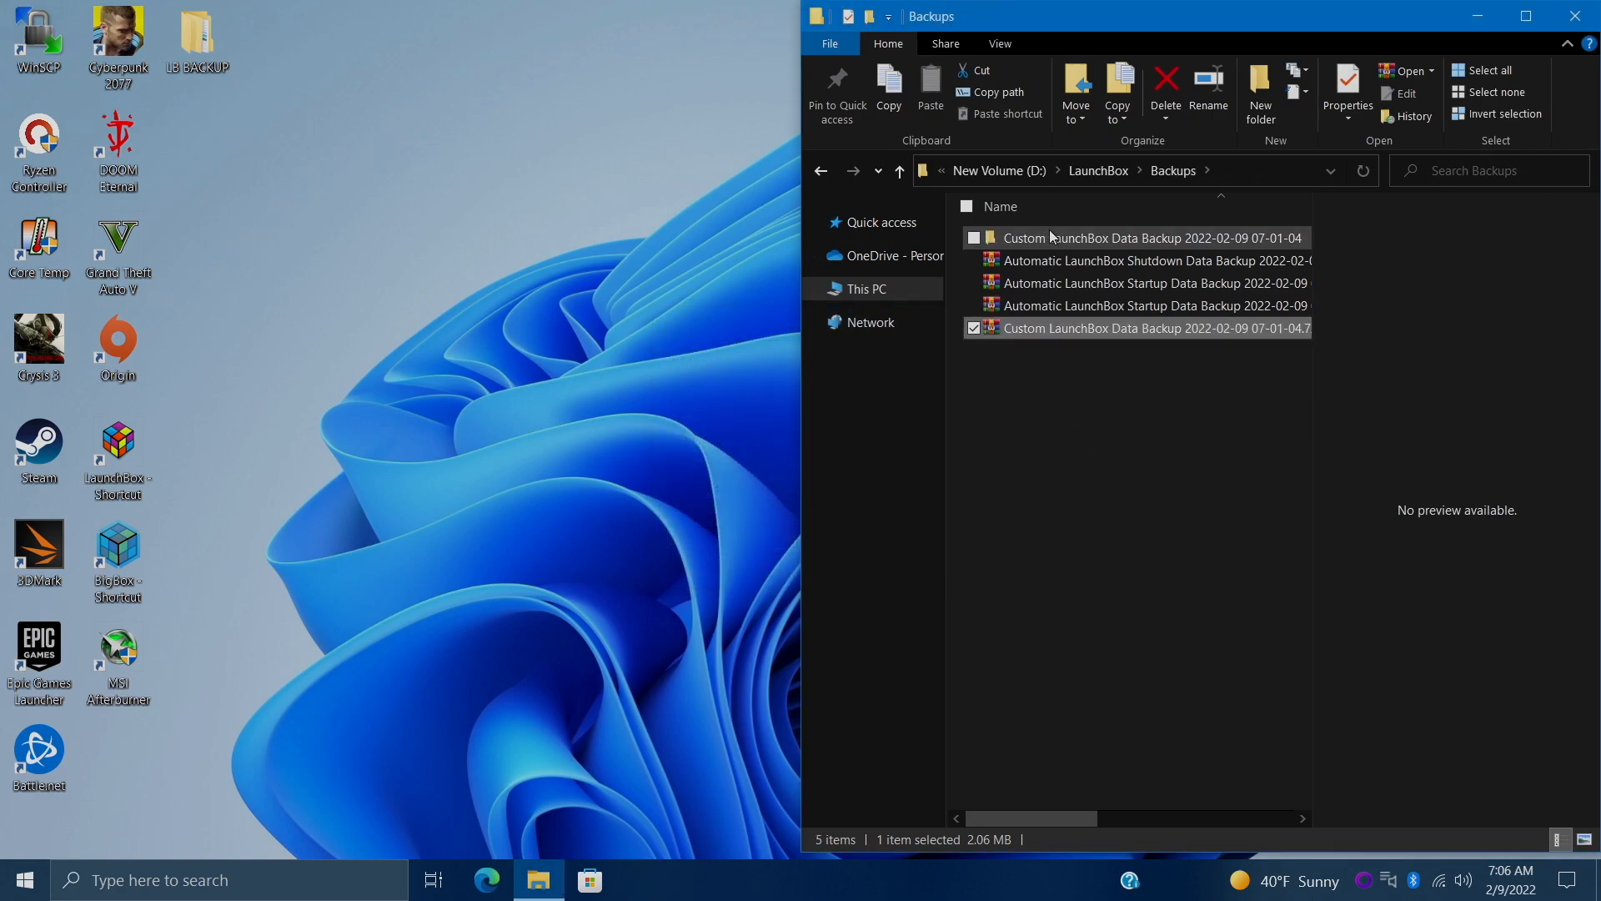
pyautogui.doubleClick(1153, 239)
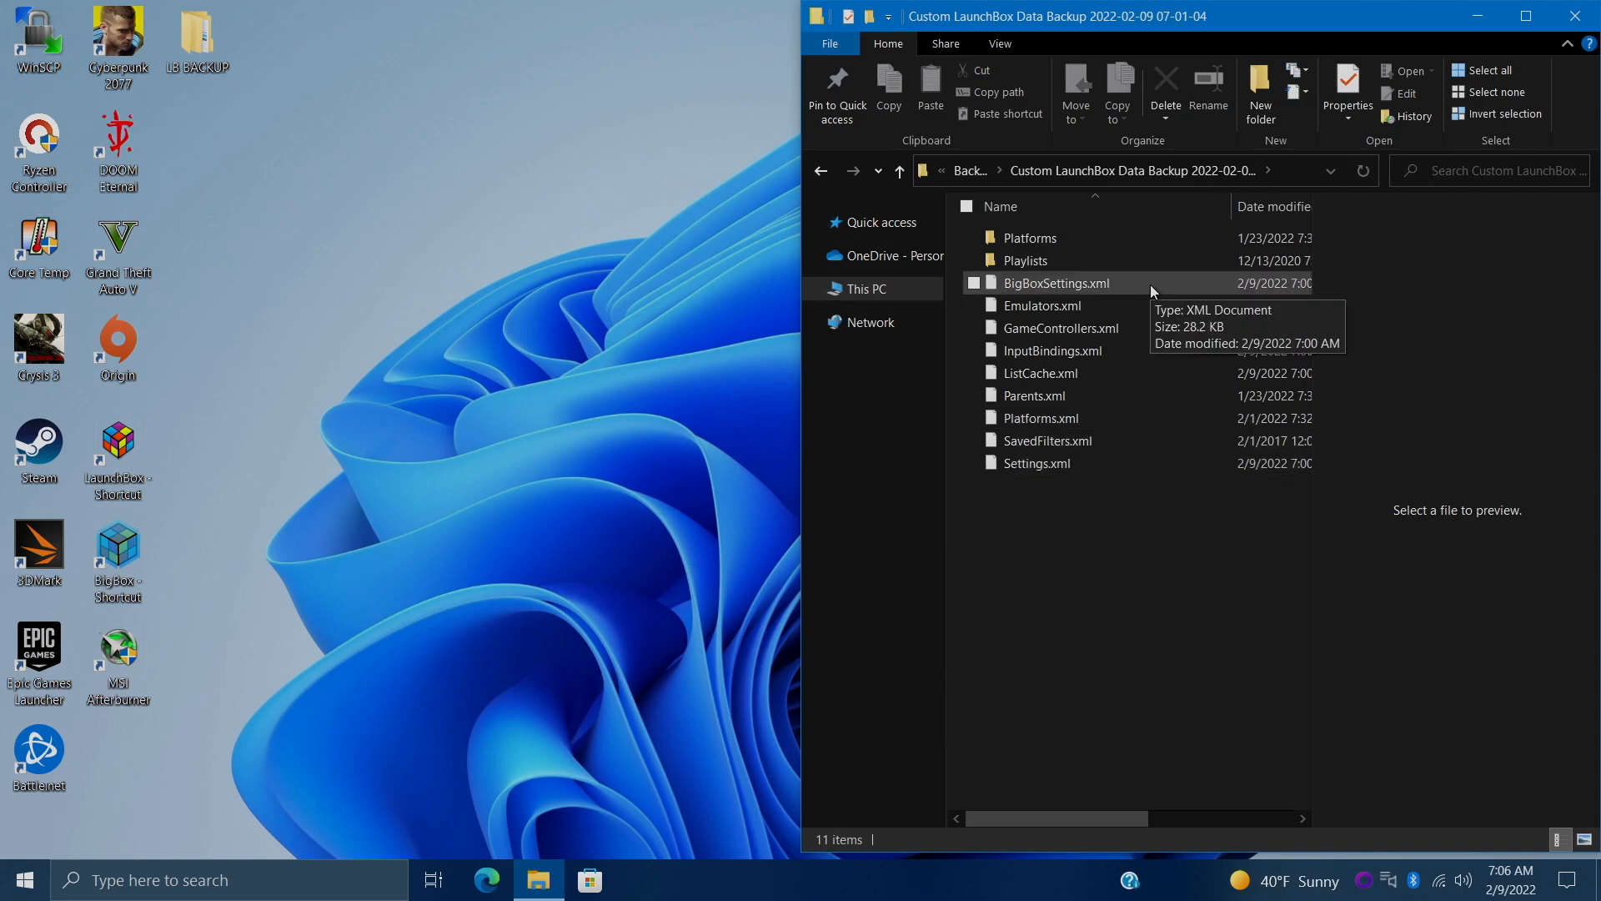
pyautogui.moveTo(1123, 529)
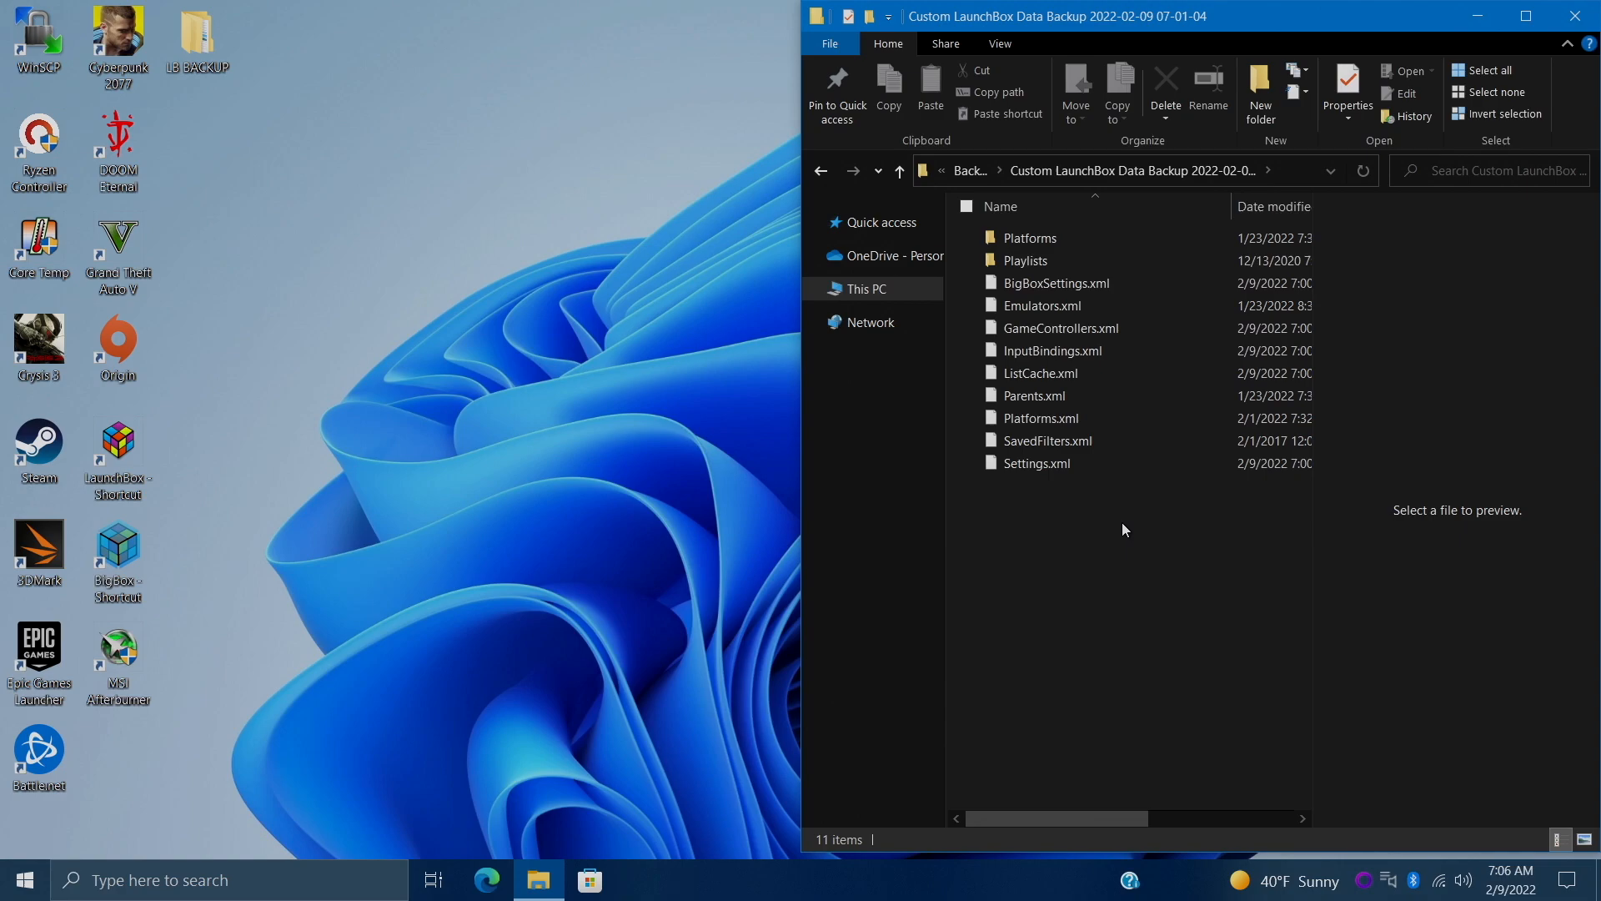
pyautogui.moveTo(538, 879)
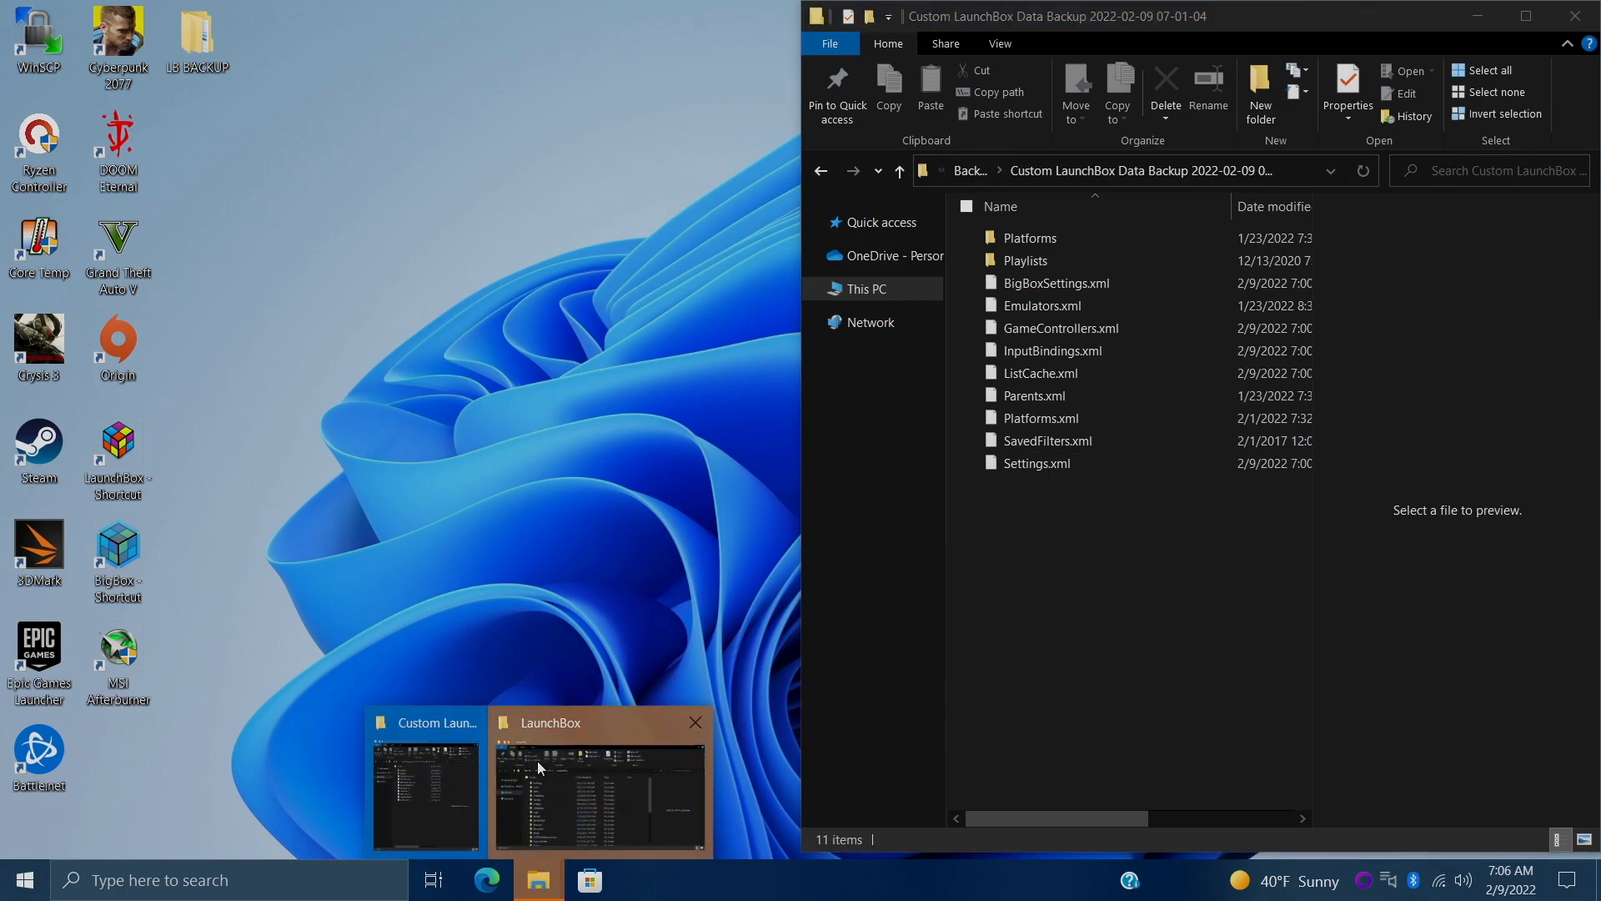
# Show the live Data folder beside the backup to compare XML files, then return to LaunchBox.
pyautogui.click(599, 791)
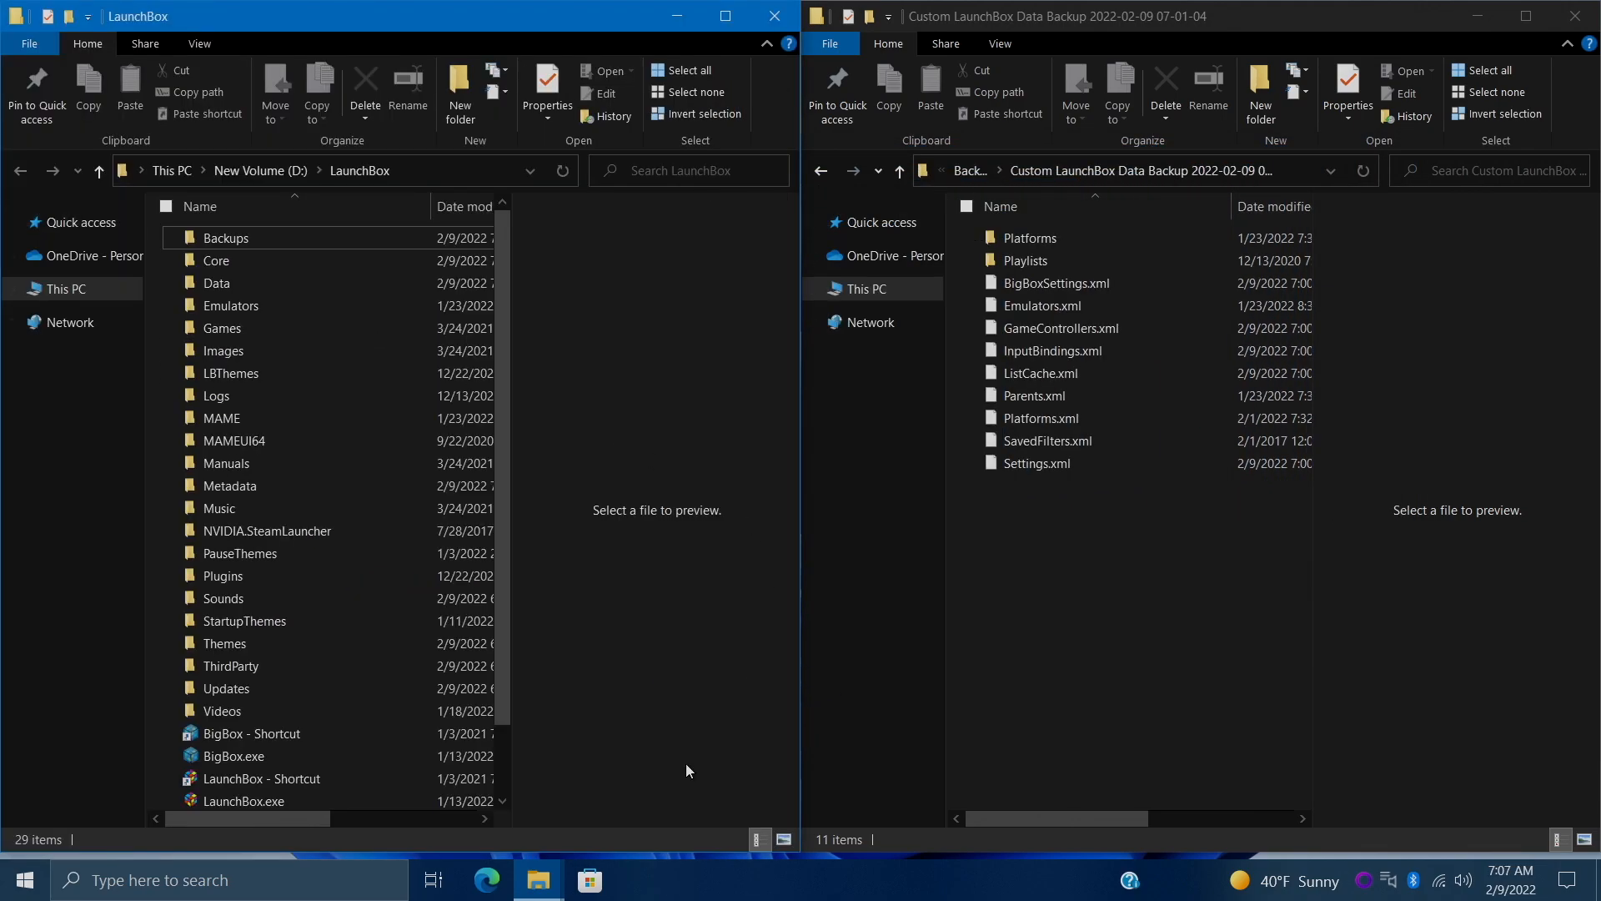
pyautogui.click(230, 305)
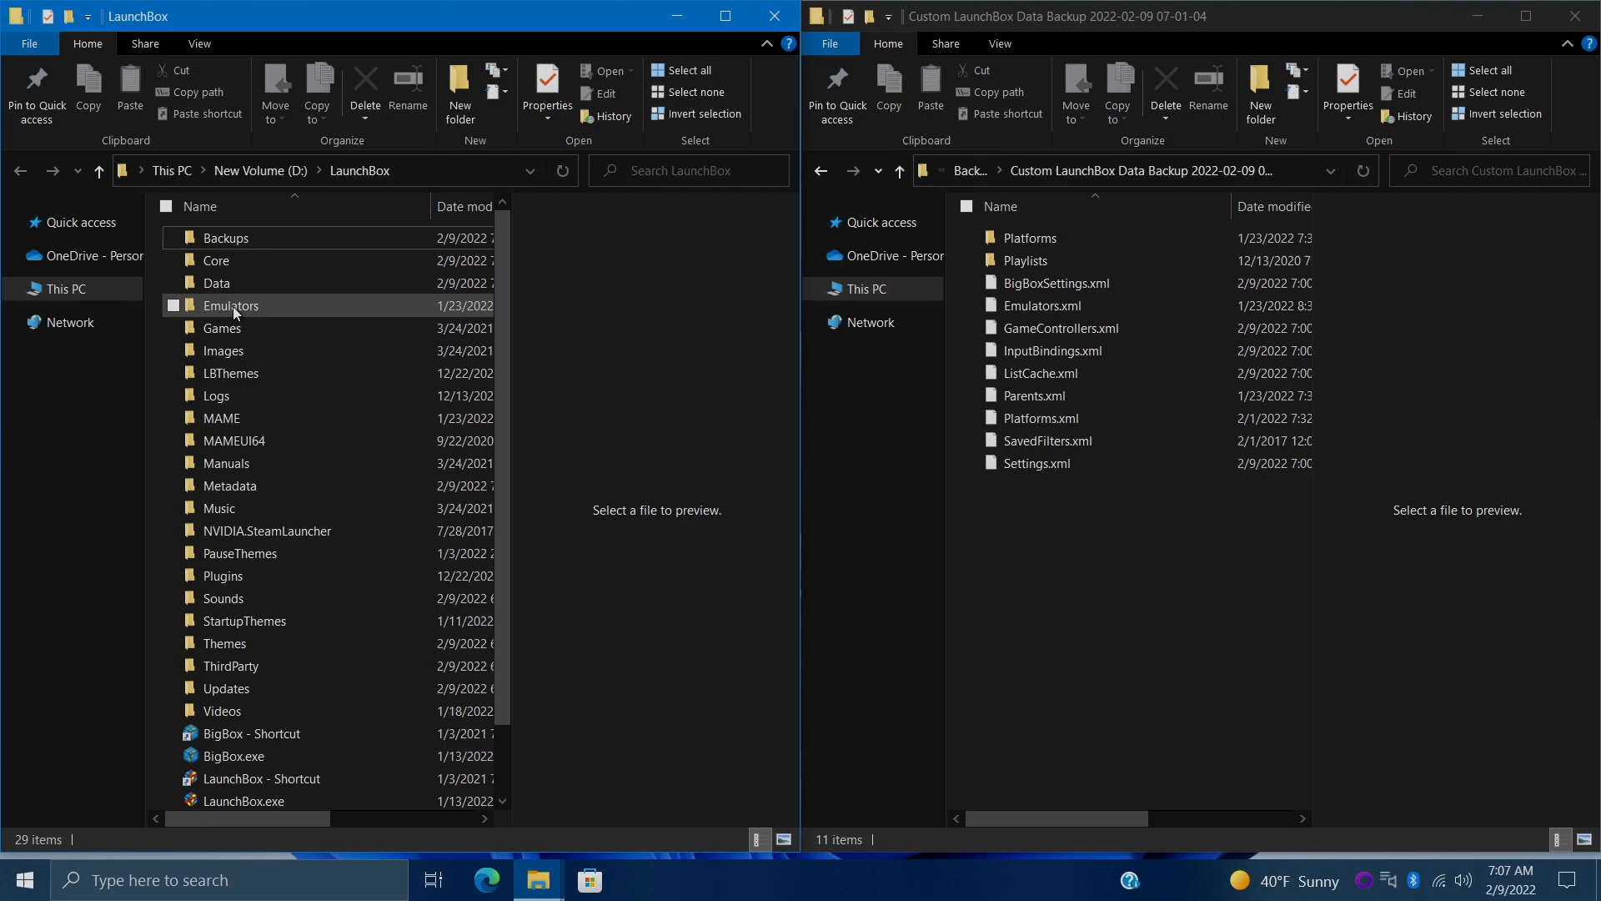
pyautogui.doubleClick(216, 284)
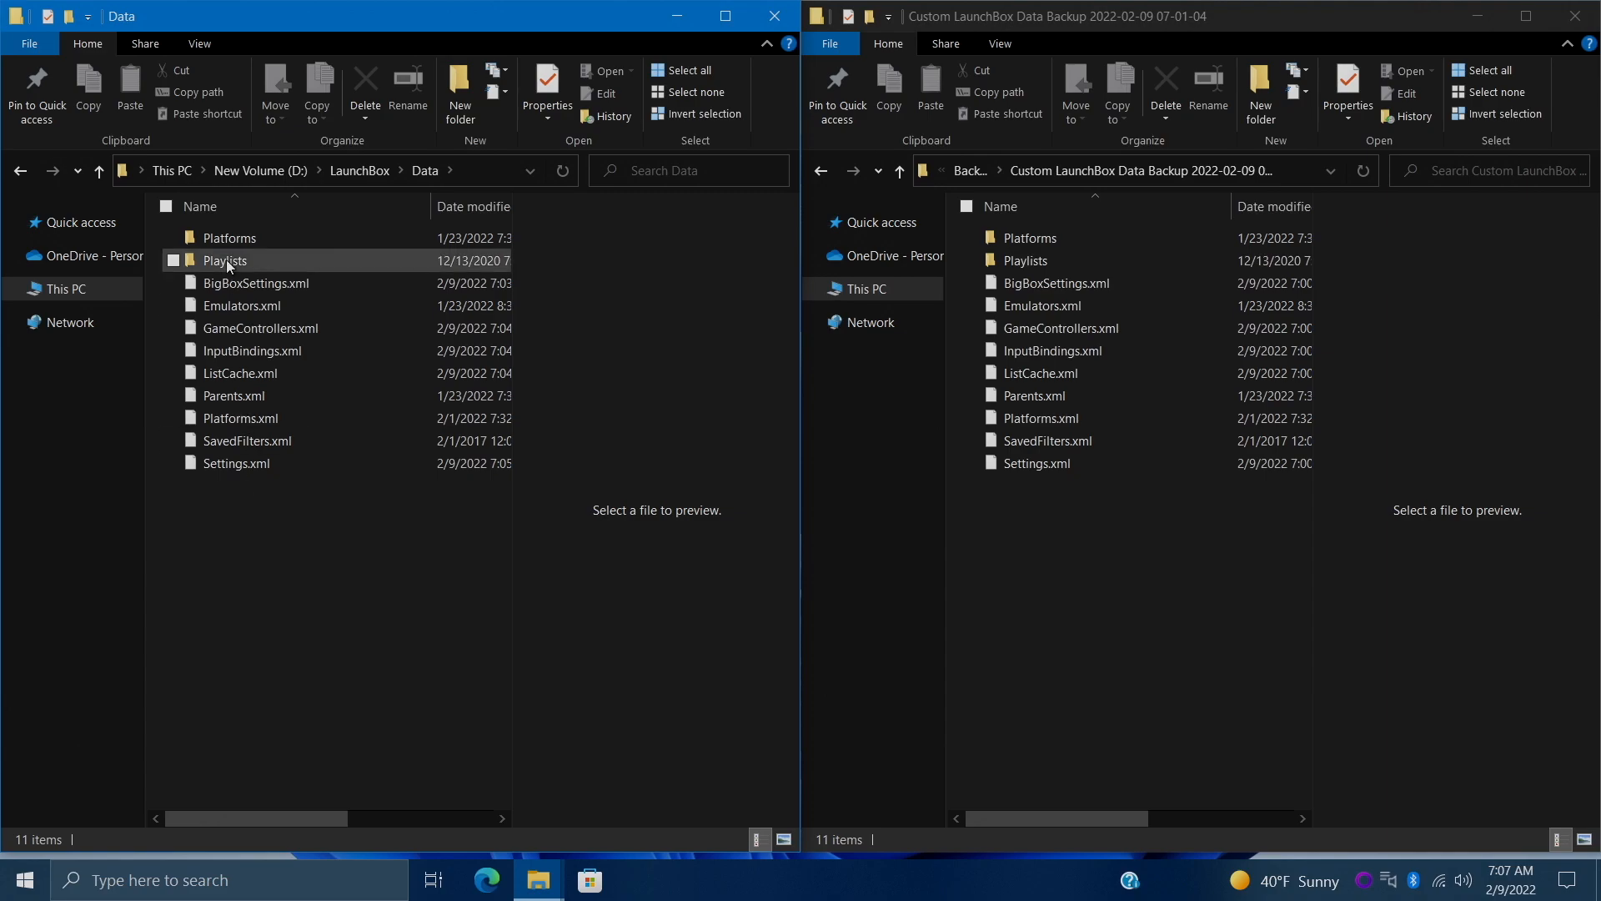
pyautogui.click(264, 508)
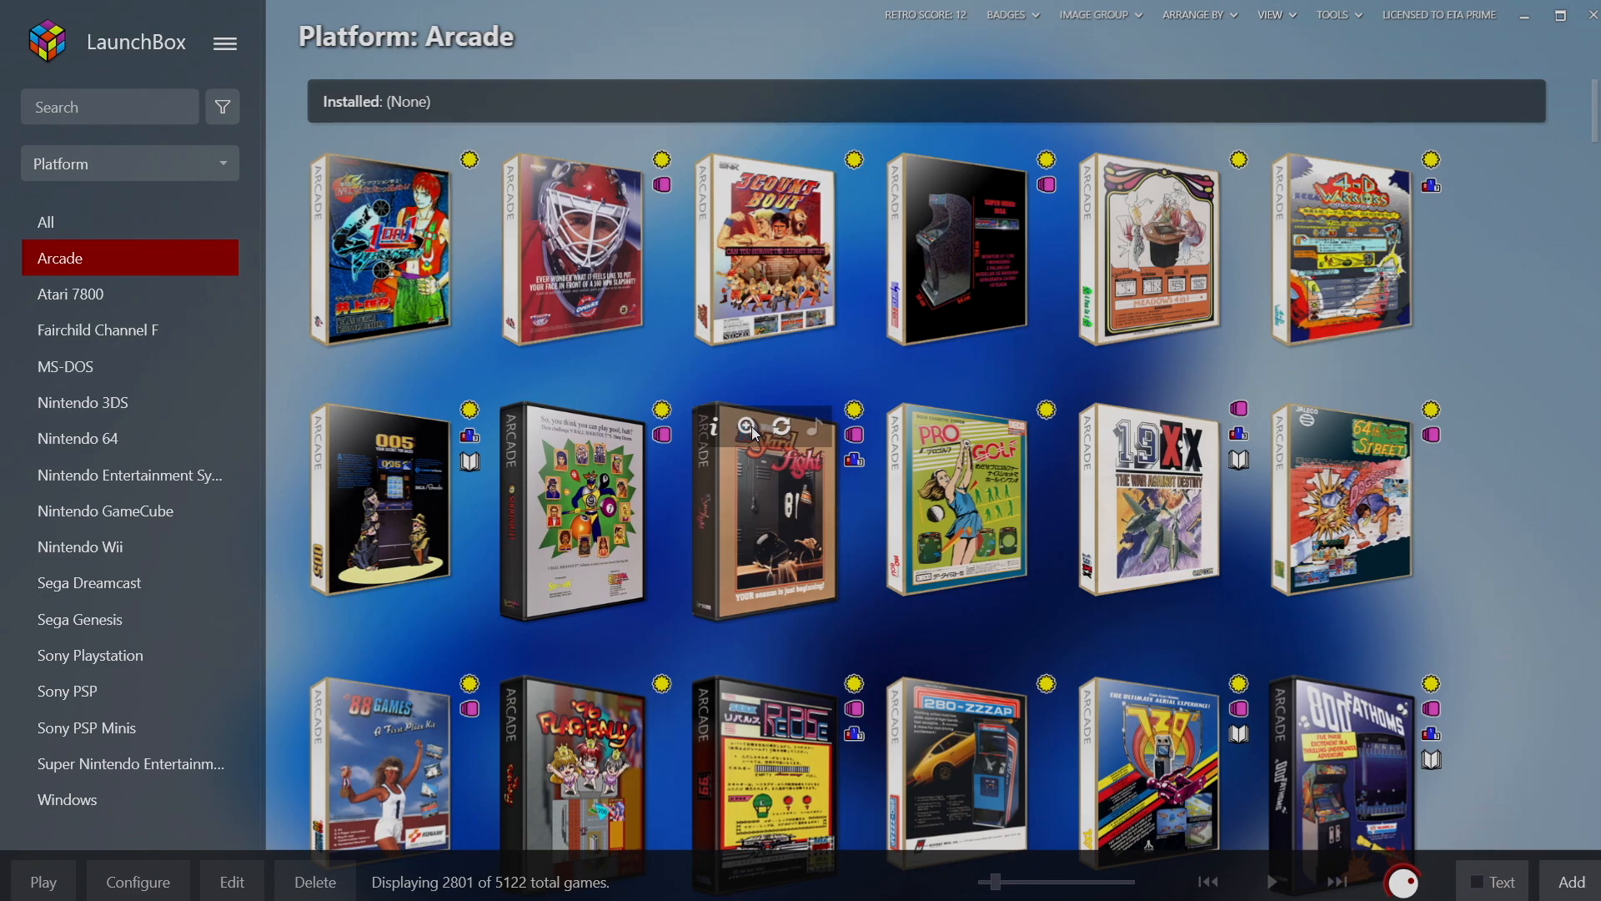
# Verify in Options > Data > Backups that automatic XML backup is ticked and return to the Arcade library.
pyautogui.click(1334, 15)
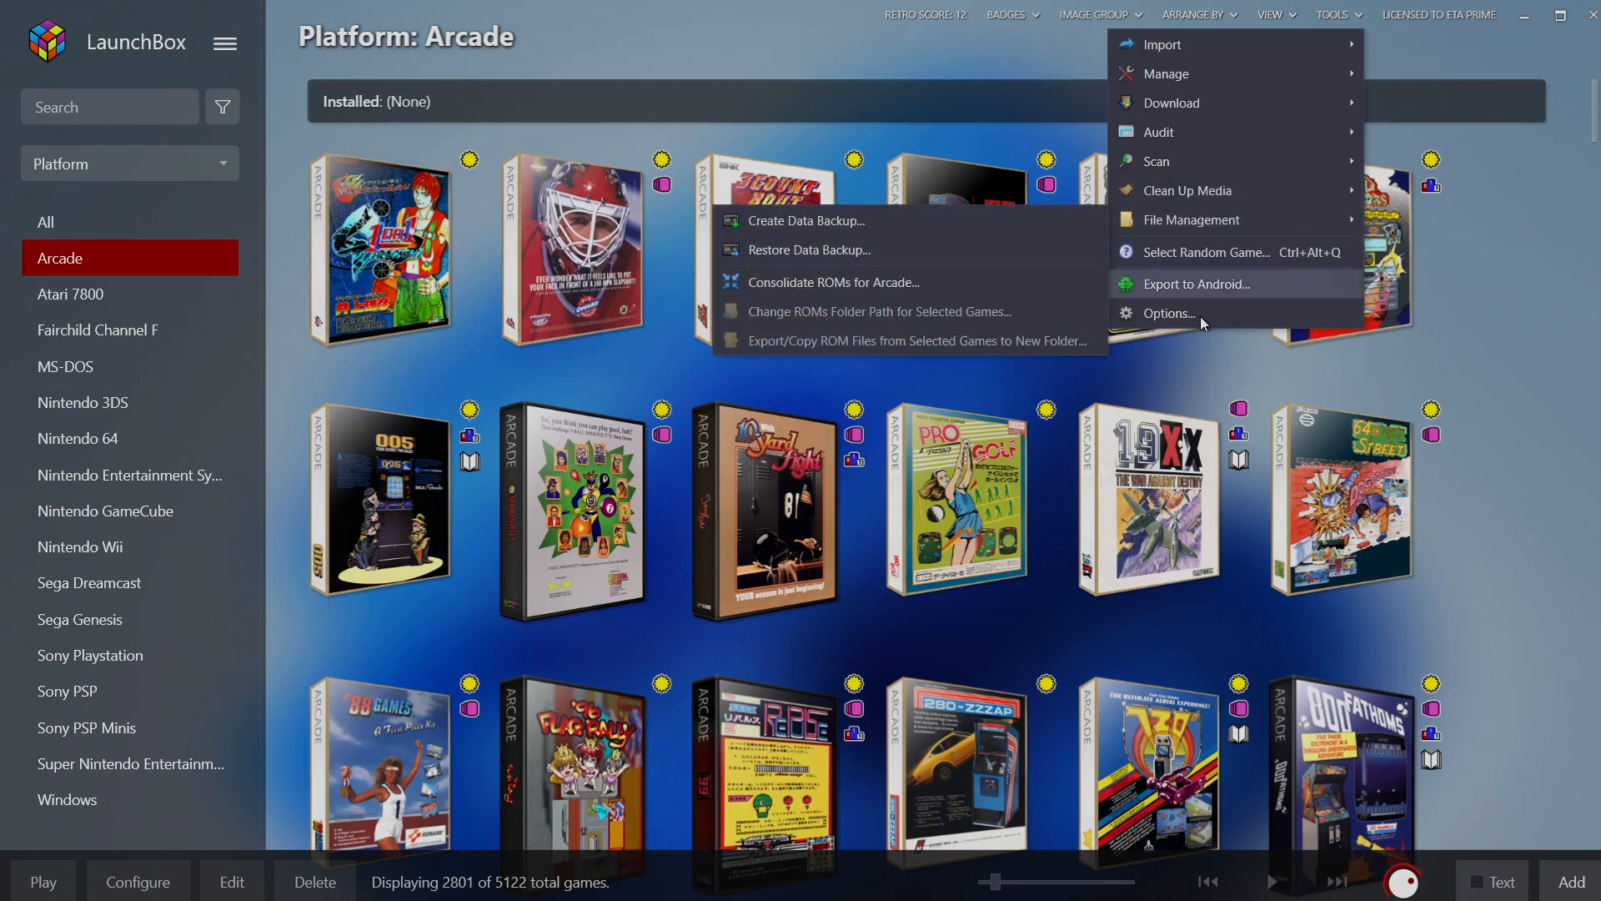
pyautogui.click(1168, 313)
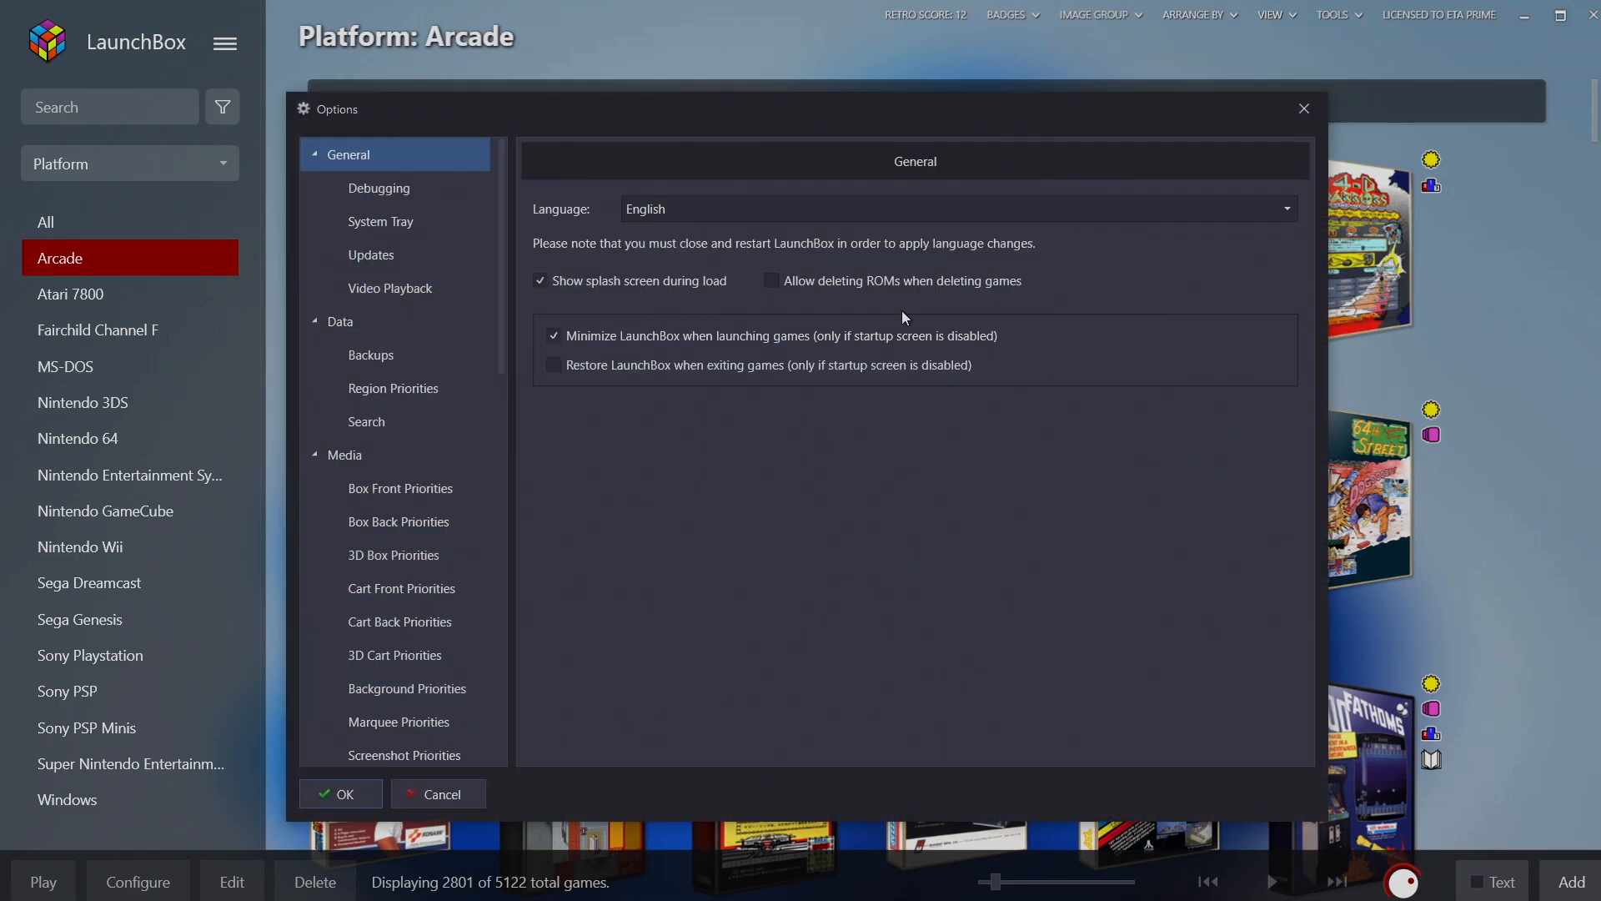
pyautogui.click(371, 354)
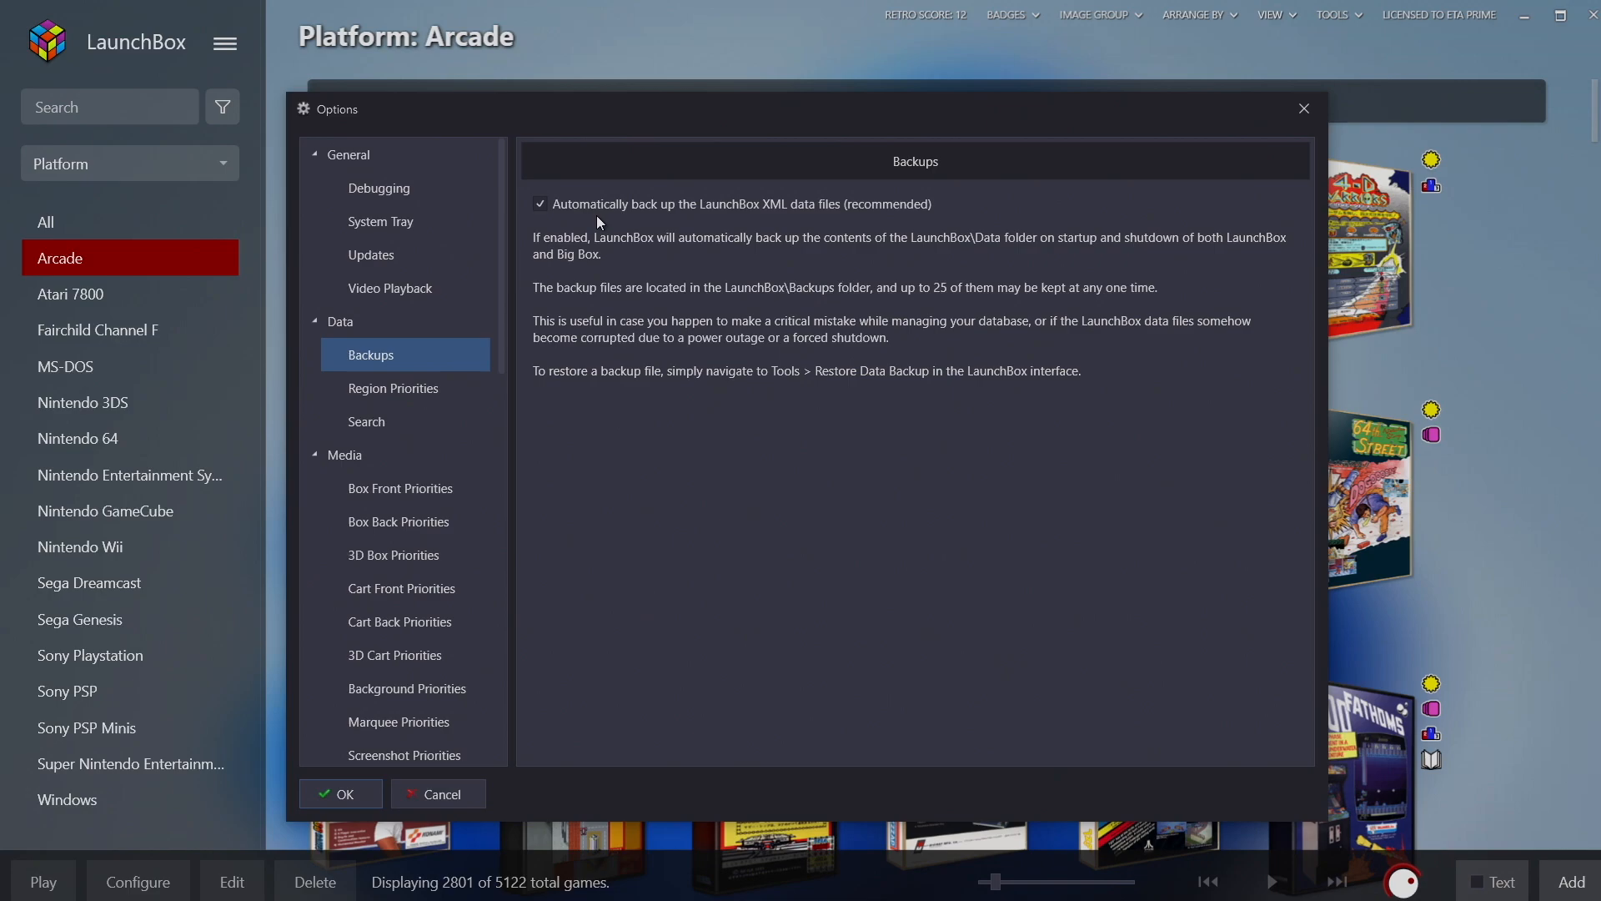
pyautogui.moveTo(784, 190)
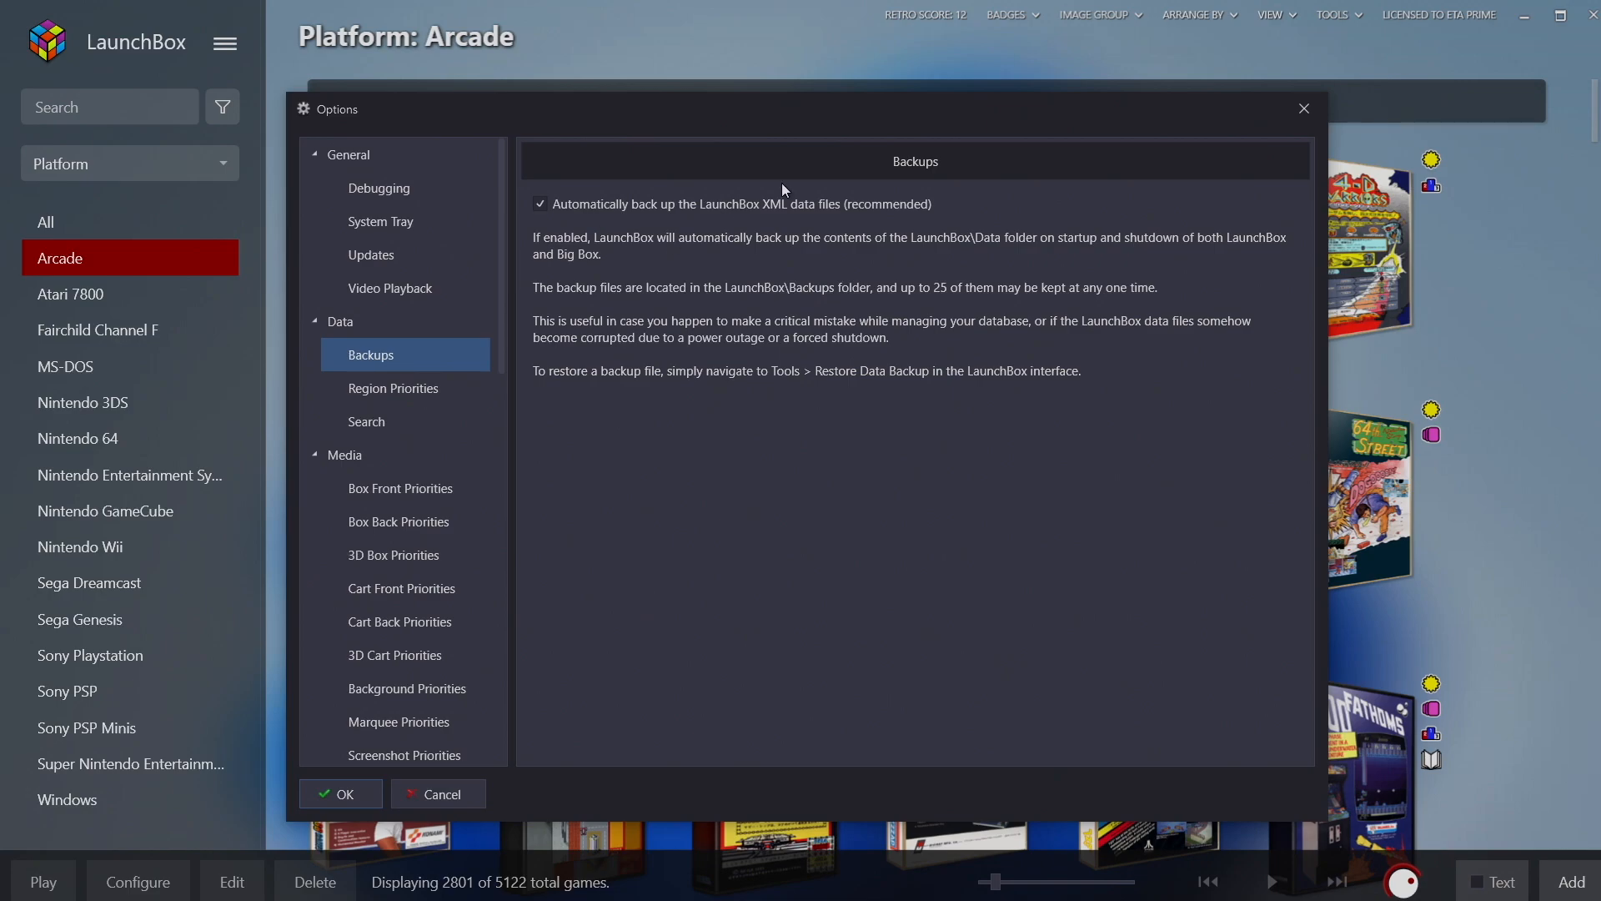
pyautogui.click(340, 794)
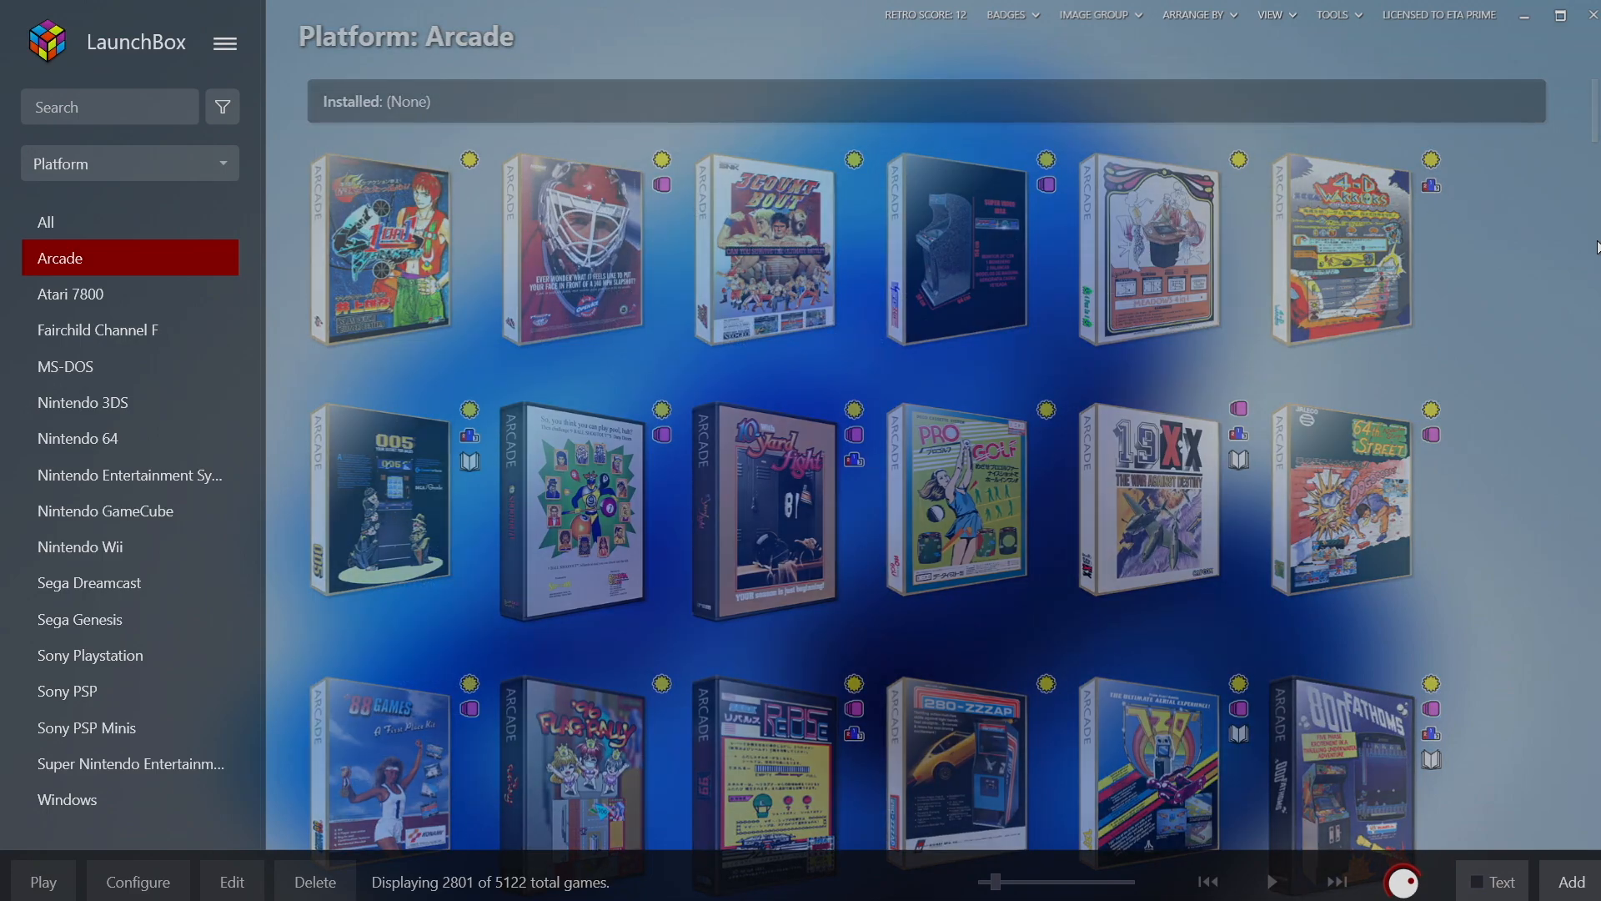